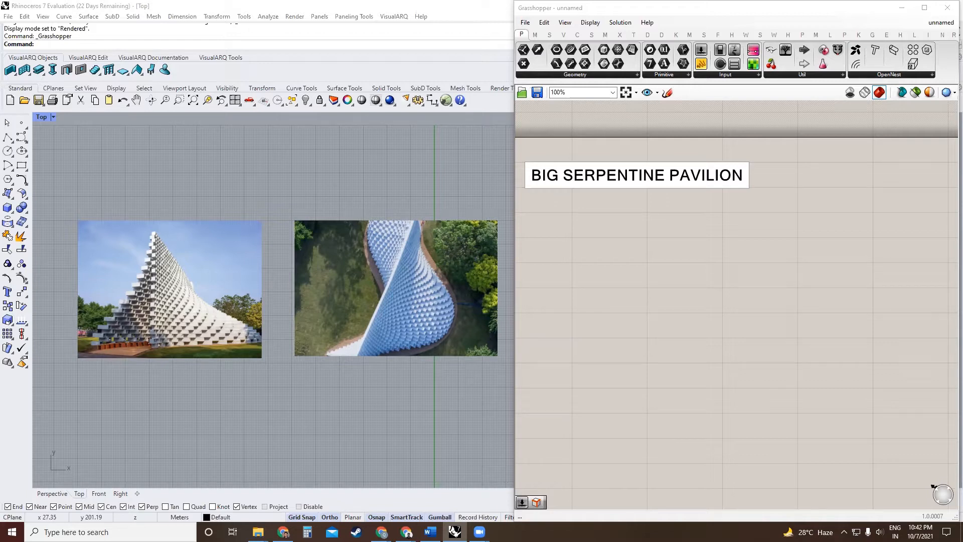
pyautogui.moveTo(679, 329)
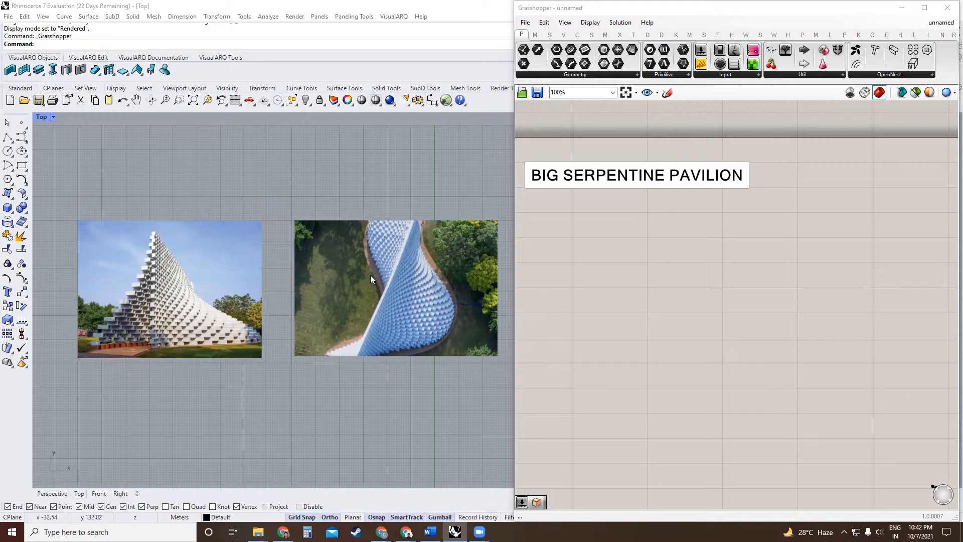
pyautogui.moveTo(426, 216)
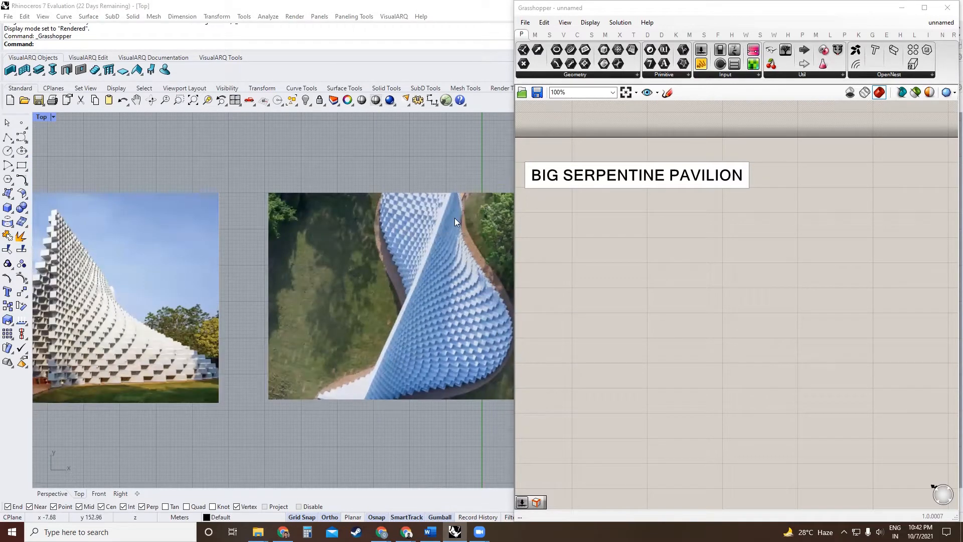
pyautogui.moveTo(381, 392)
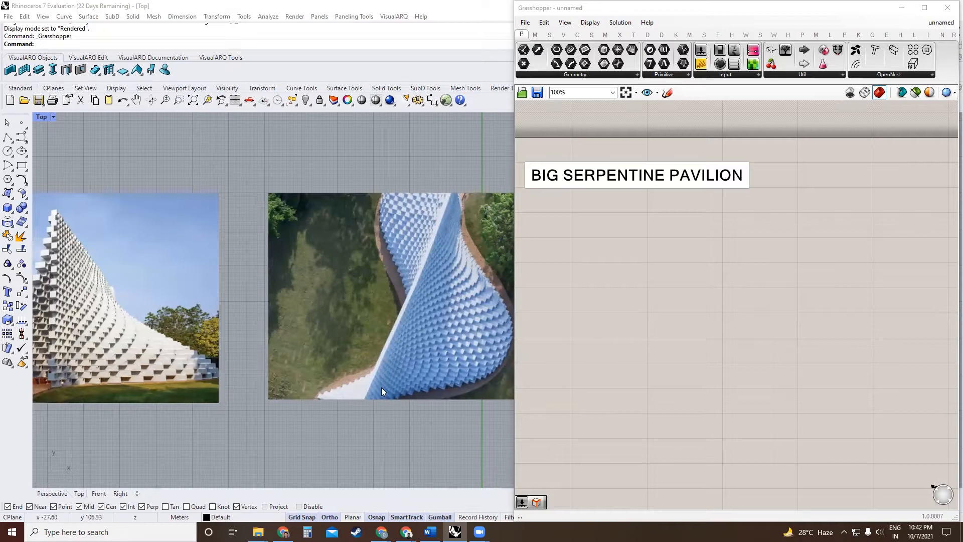
pyautogui.moveTo(406, 274)
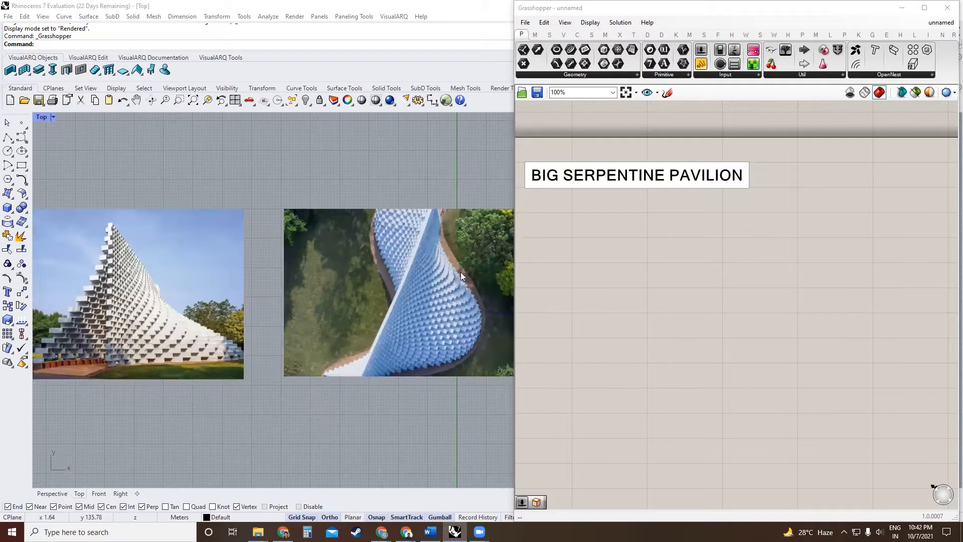
pyautogui.moveTo(440, 235)
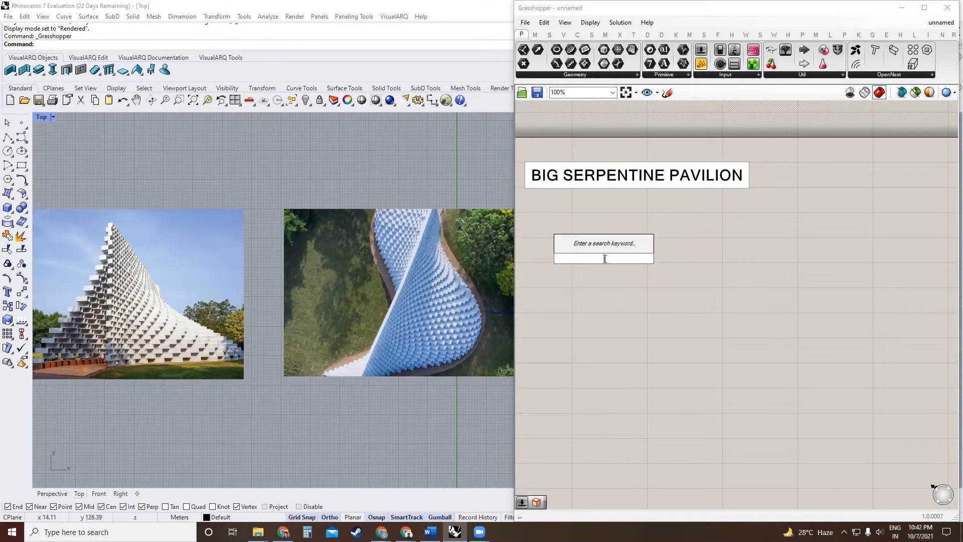
# - Place a Series whose step is driven by a slider renamed 'X dimension' at 25
pyautogui.write('serie')
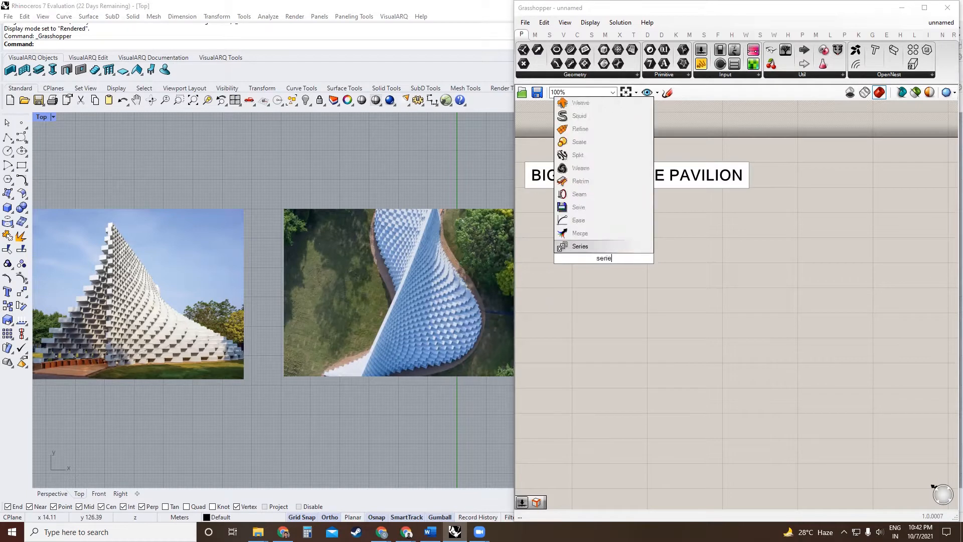
pyautogui.write('s')
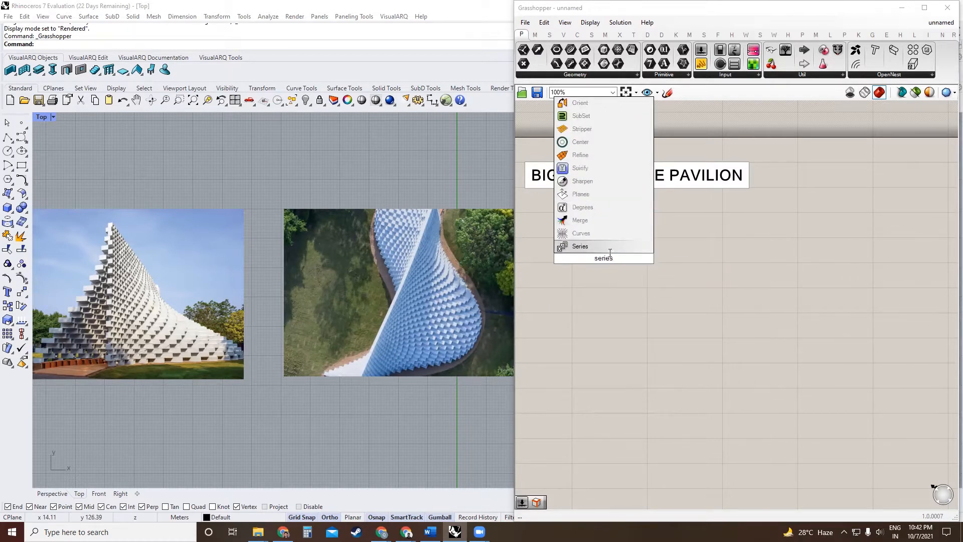
pyautogui.click(580, 246)
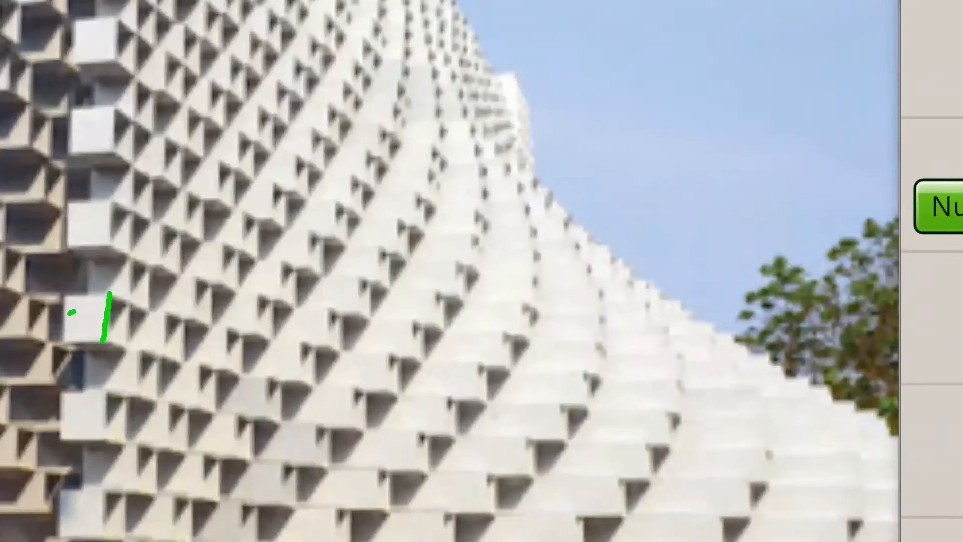
pyautogui.moveTo(110, 295); pyautogui.dragTo(142, 312)
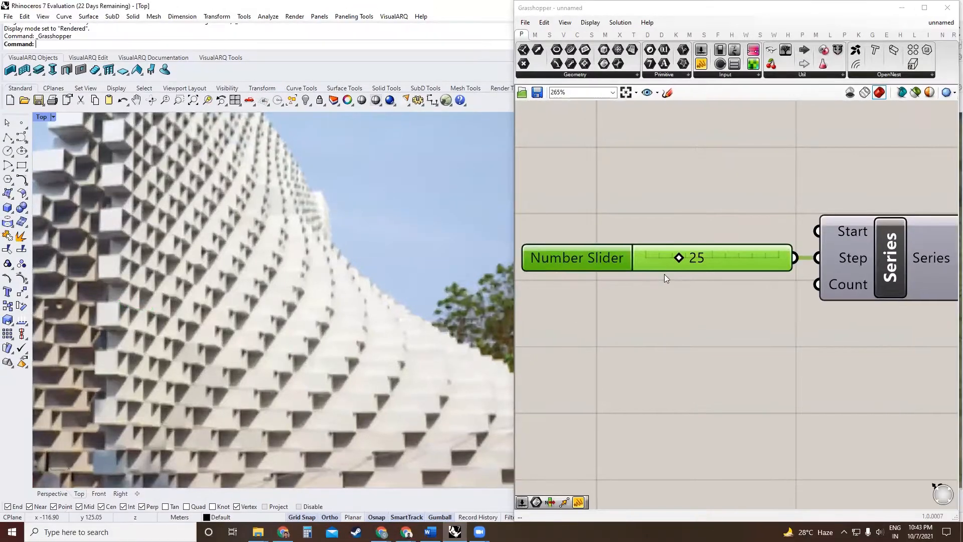
pyautogui.rightClick(576, 258)
pyautogui.write('X dimesion')
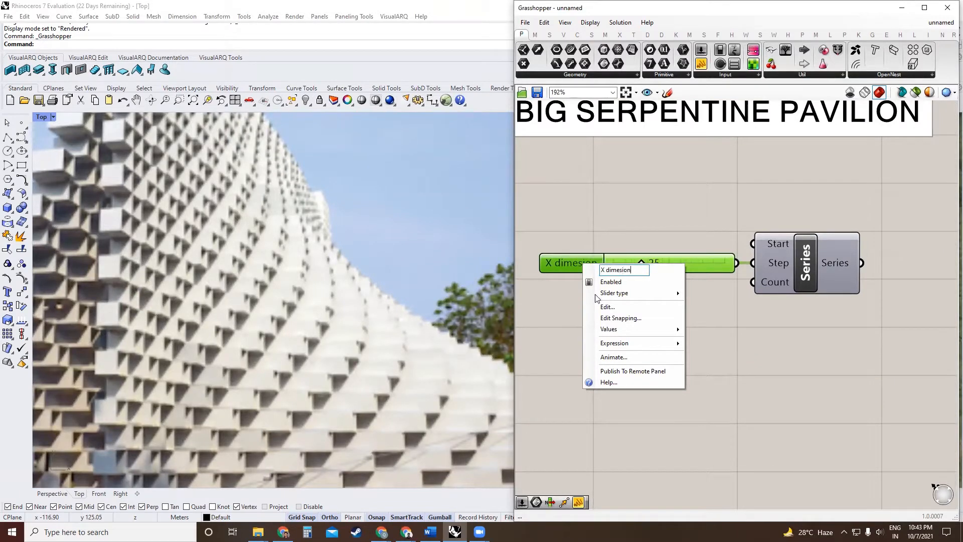
pyautogui.click(788, 315)
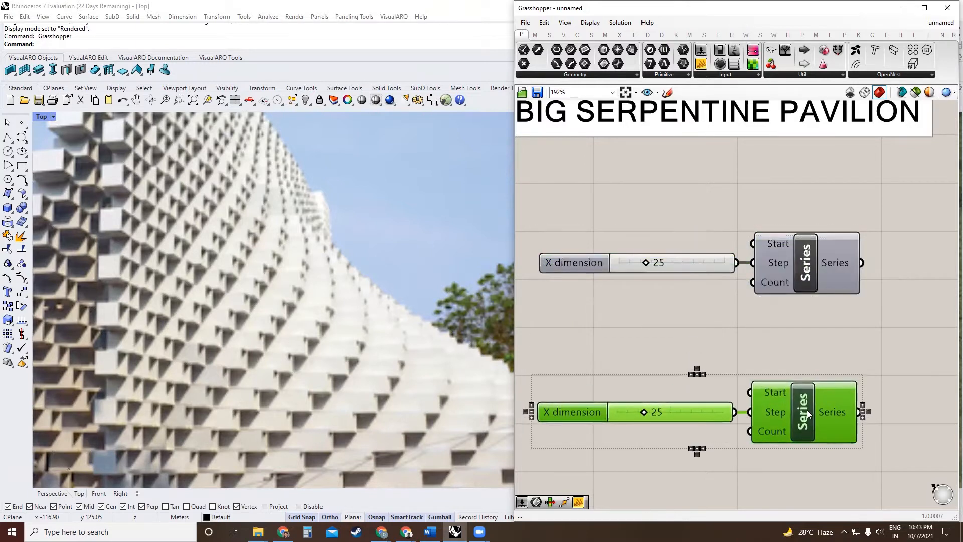
# - Duplicate for a 'Y dimension' series at 25 and set counts 50 and 30
pyautogui.rightClick(574, 411)
pyautogui.write('Y')
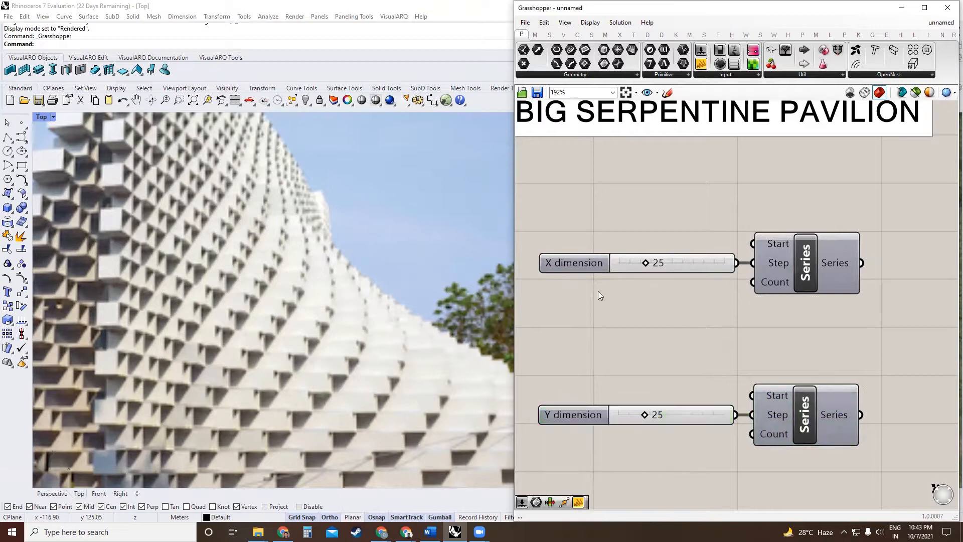
pyautogui.moveTo(623, 289)
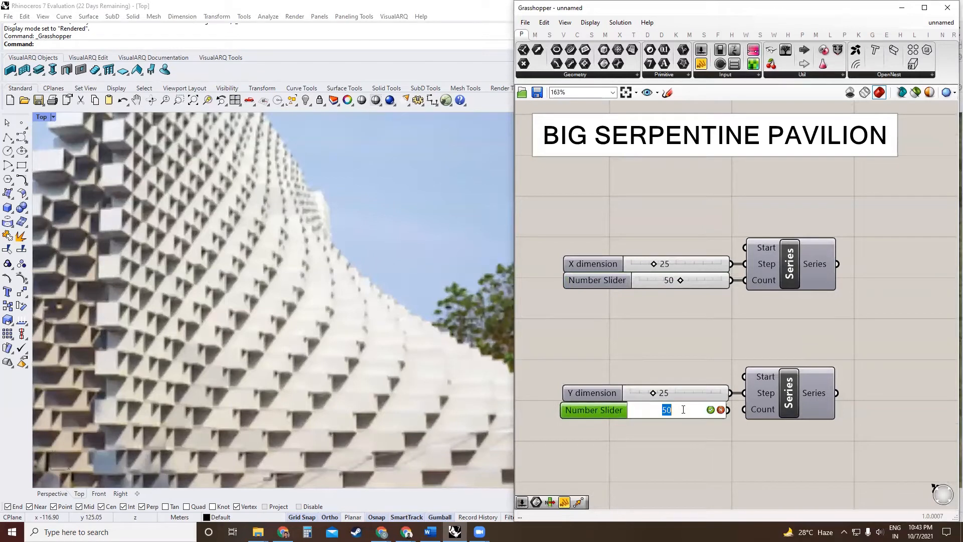
pyautogui.write('30')
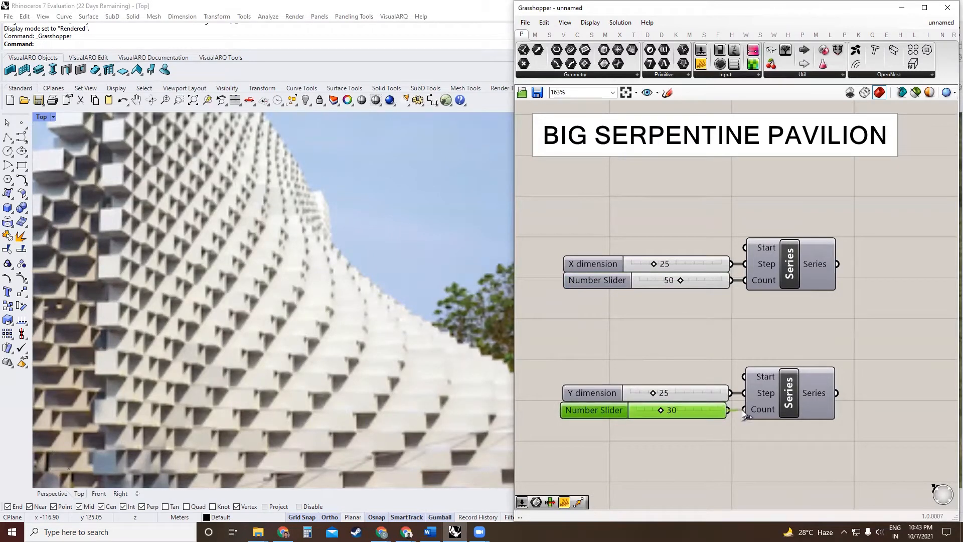
pyautogui.scroll(-3)
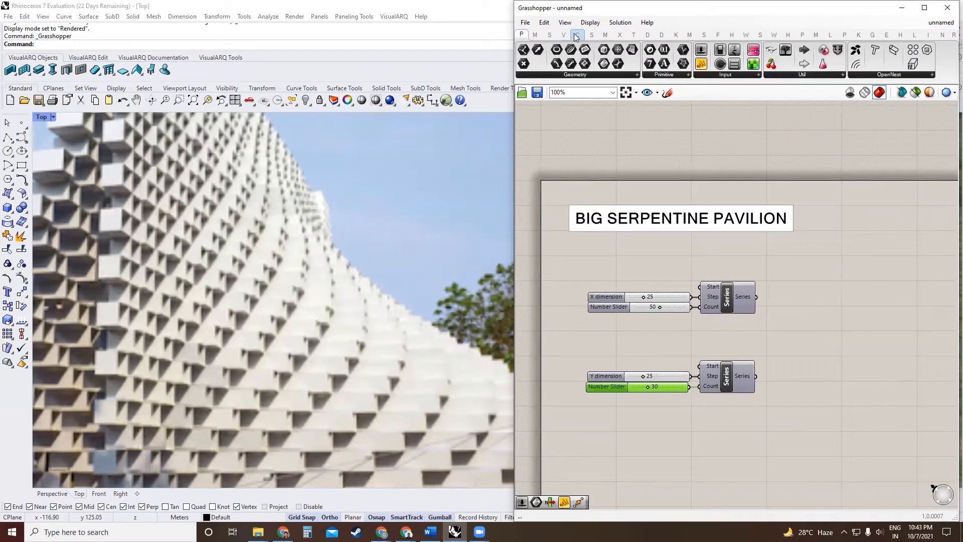
# - Add Construct Point taking the X series as X and the Y series as Z coordinates
pyautogui.click(576, 34)
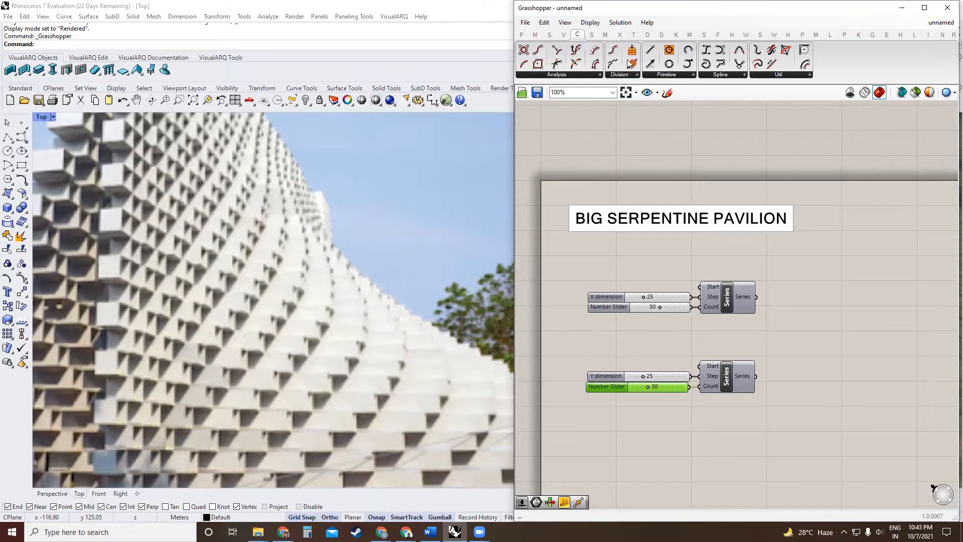
pyautogui.click(562, 34)
pyautogui.write('poin')
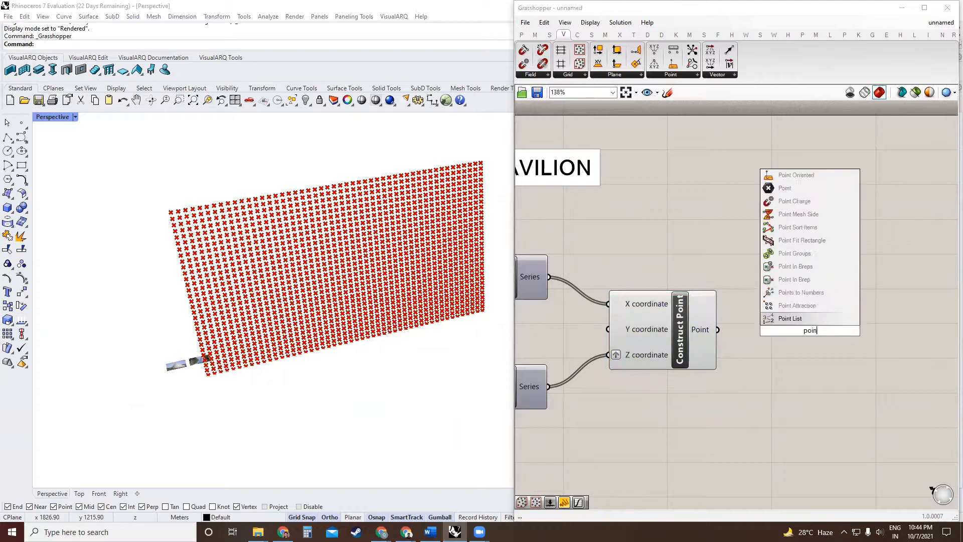
pyautogui.click(789, 318)
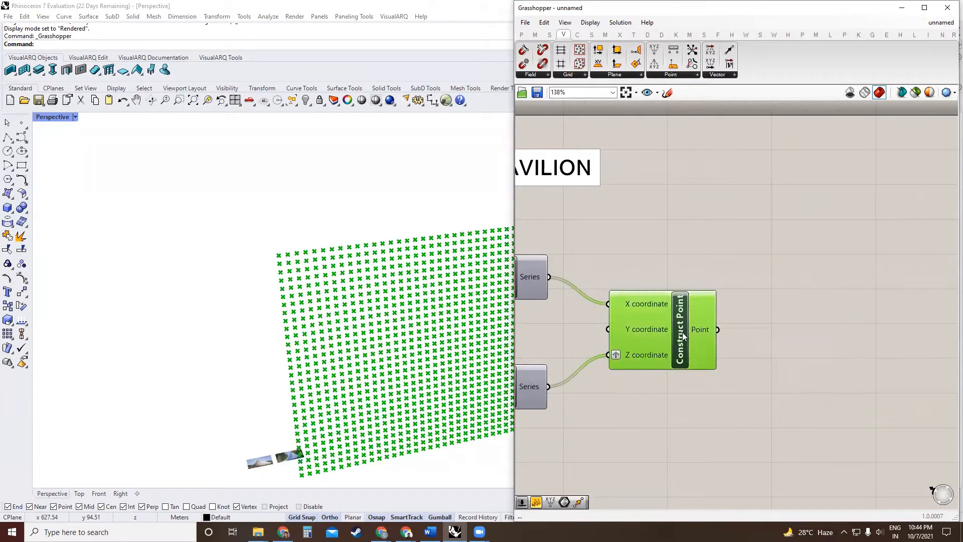
pyautogui.scroll(-3)
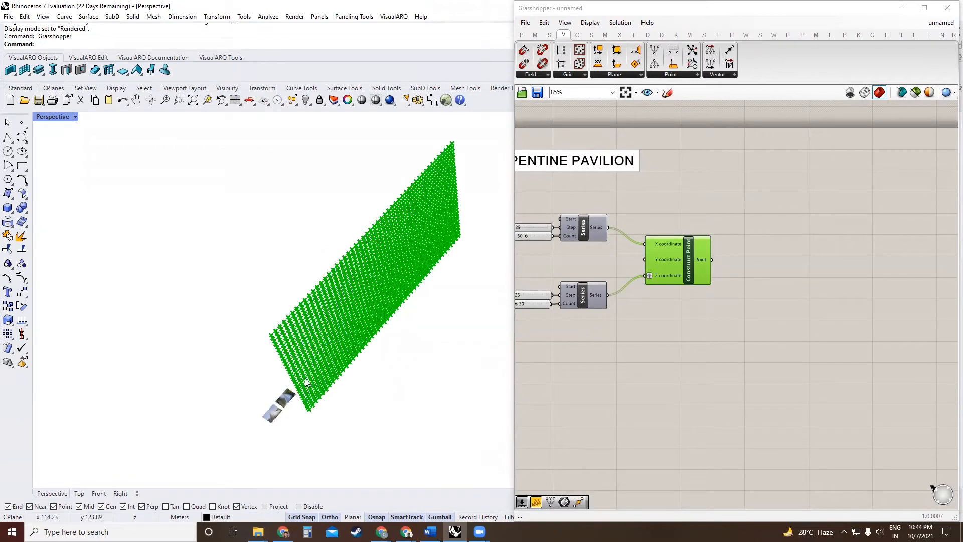
pyautogui.moveTo(348, 371)
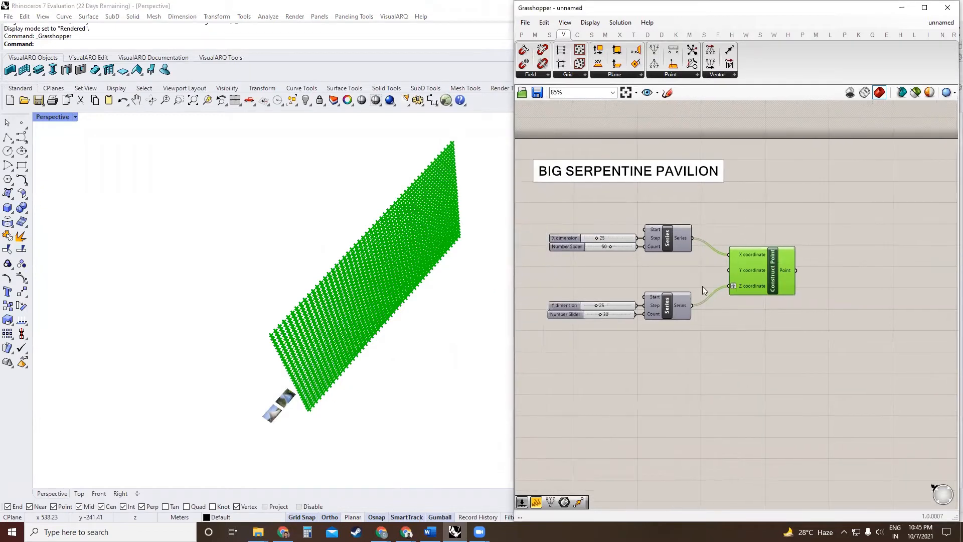
# - Place a Graph Mapper and switch its graph type to a smooth curve
pyautogui.moveTo(772, 270); pyautogui.dragTo(830, 287)
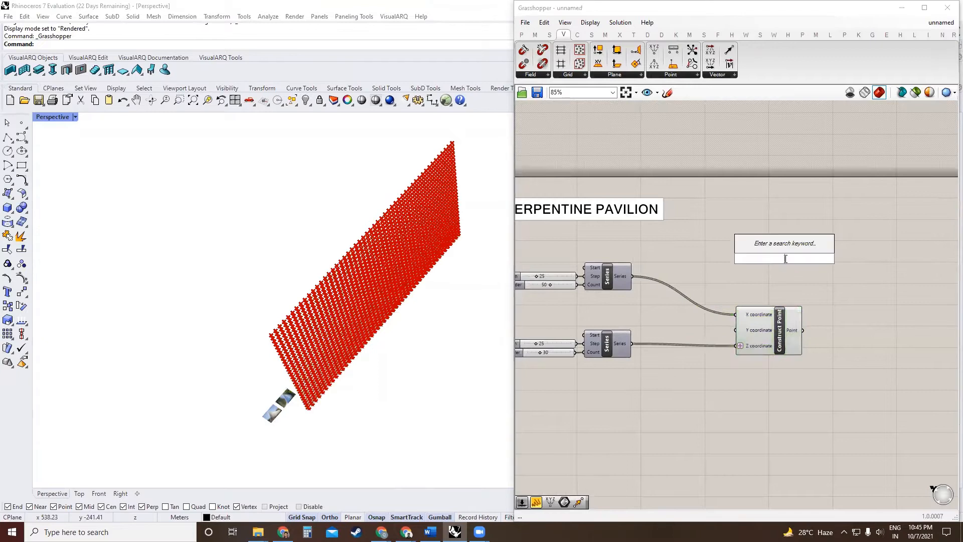
pyautogui.write('graph')
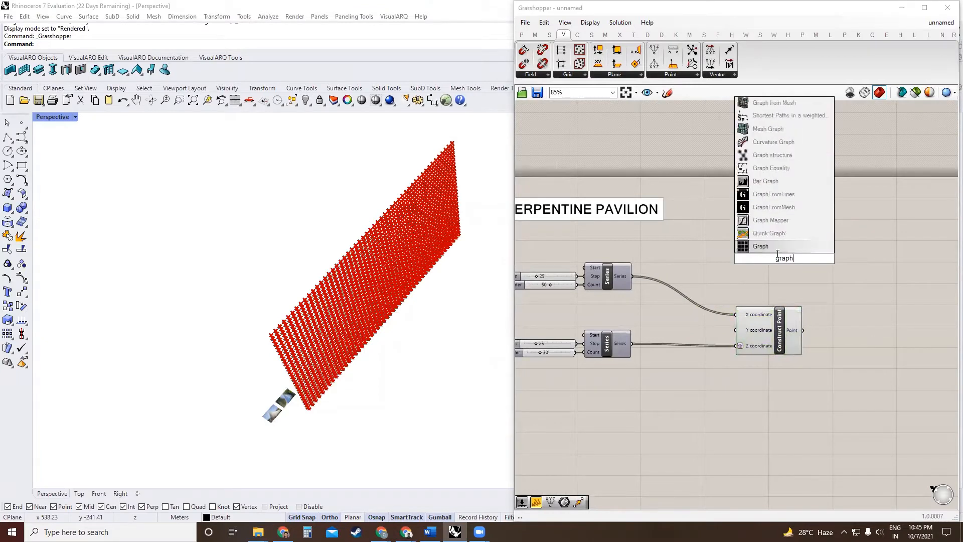
pyautogui.click(760, 246)
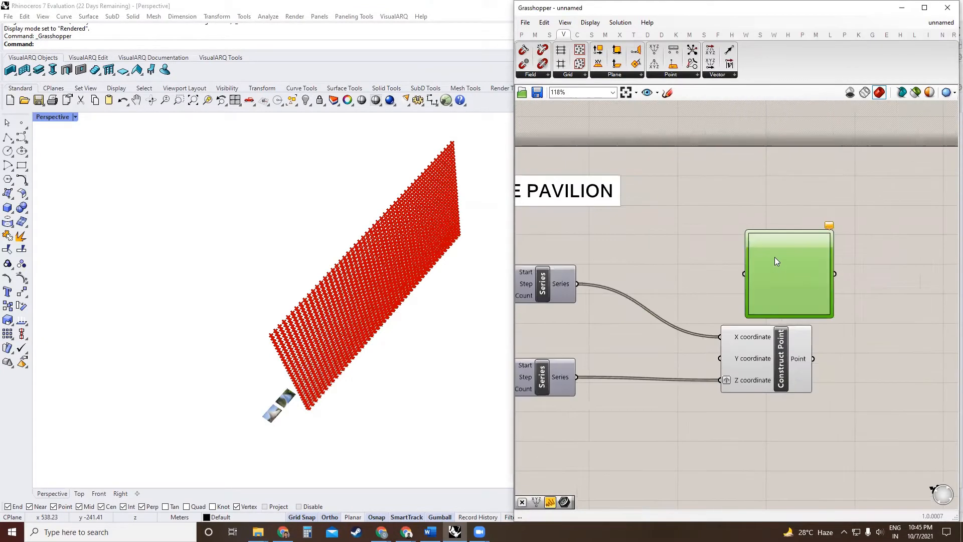
pyautogui.rightClick(790, 273)
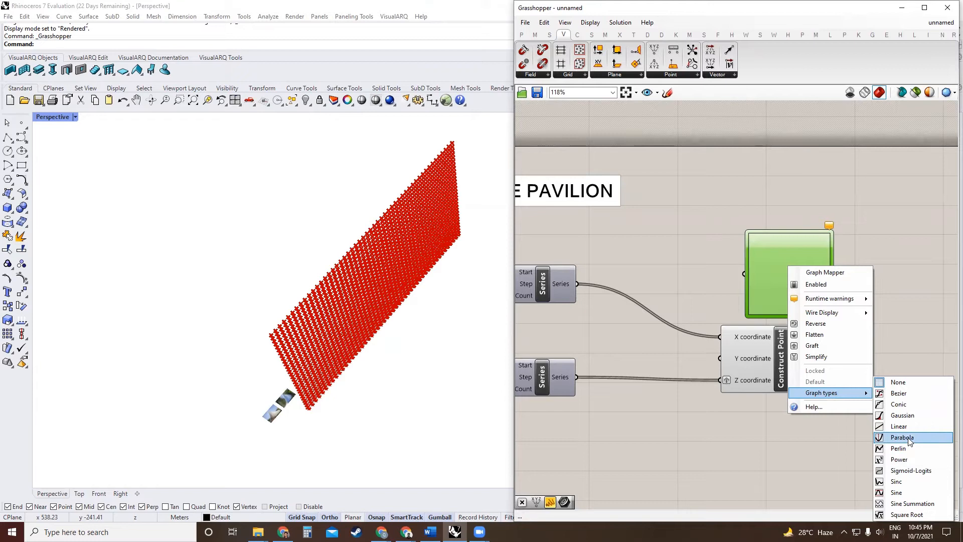
pyautogui.click(902, 437)
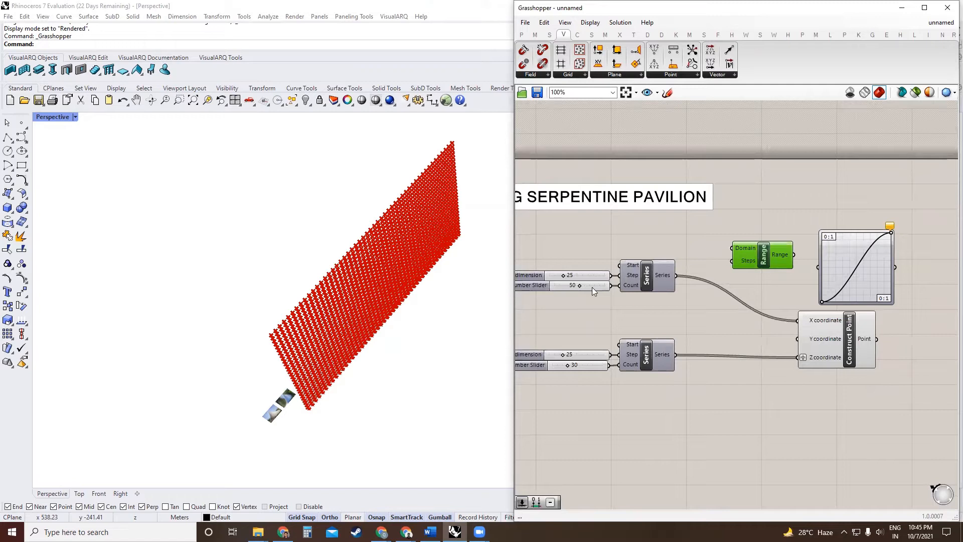
pyautogui.moveTo(577, 285)
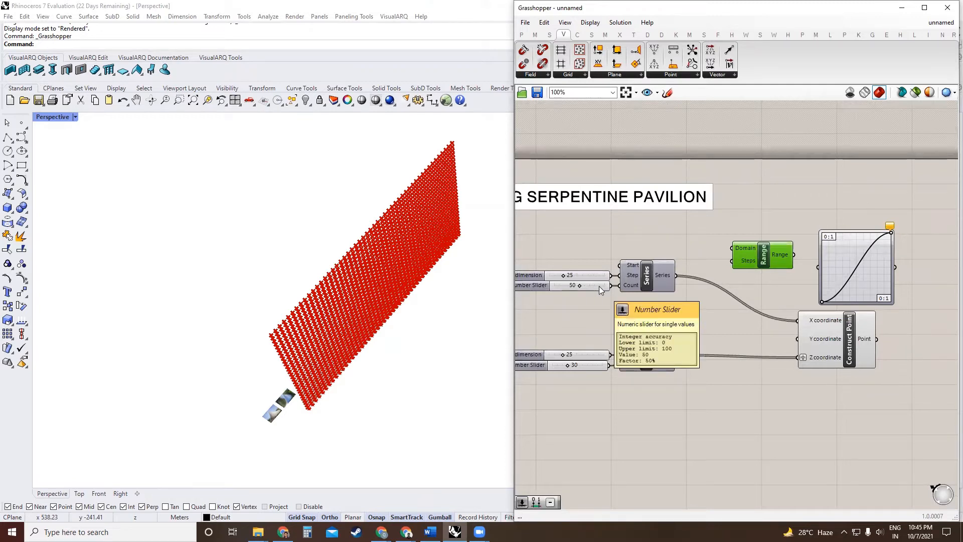
# - Subtract a Panel value of 1 from the count to feed the Range steps
pyautogui.scroll(3)
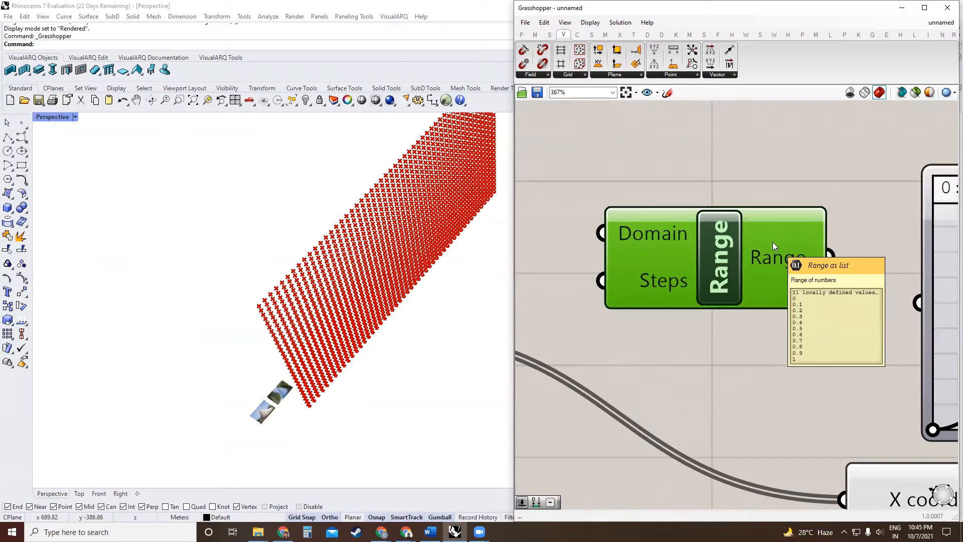
pyautogui.moveTo(645, 289)
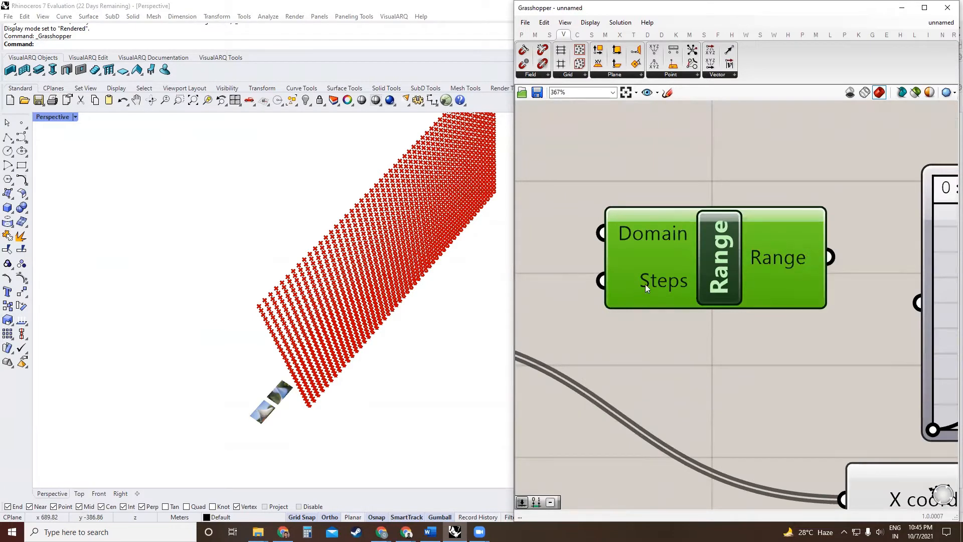
pyautogui.scroll(-3)
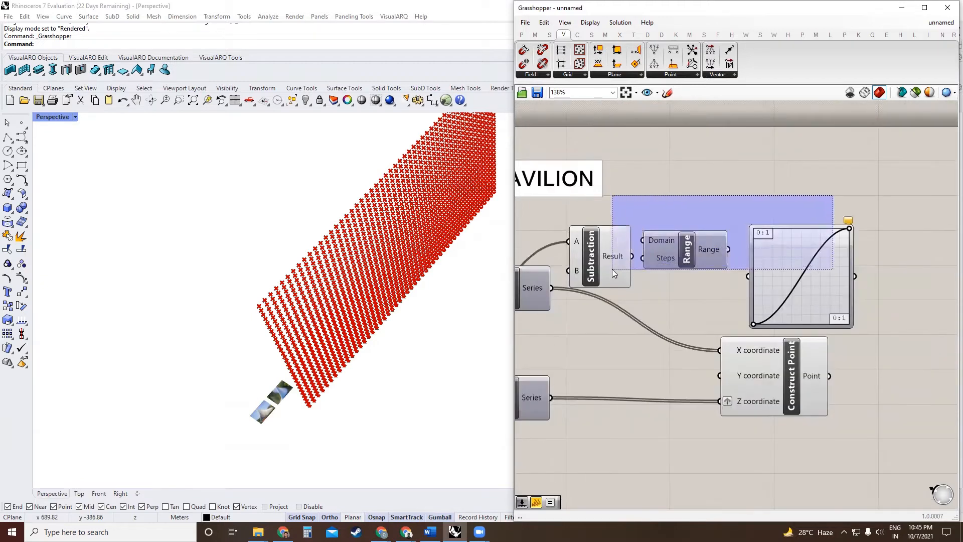
pyautogui.doubleClick(648, 267)
pyautogui.write('1')
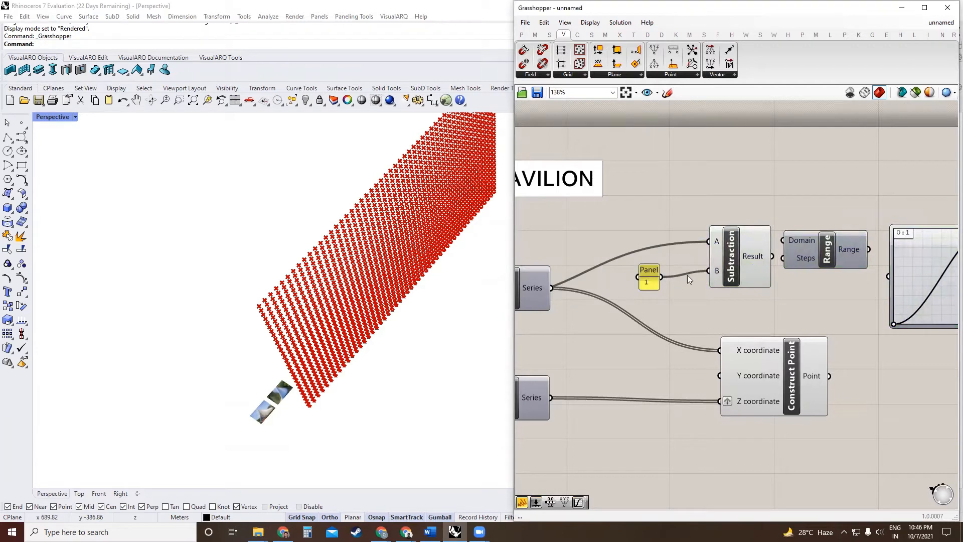
pyautogui.moveTo(649, 277); pyautogui.dragTo(665, 269)
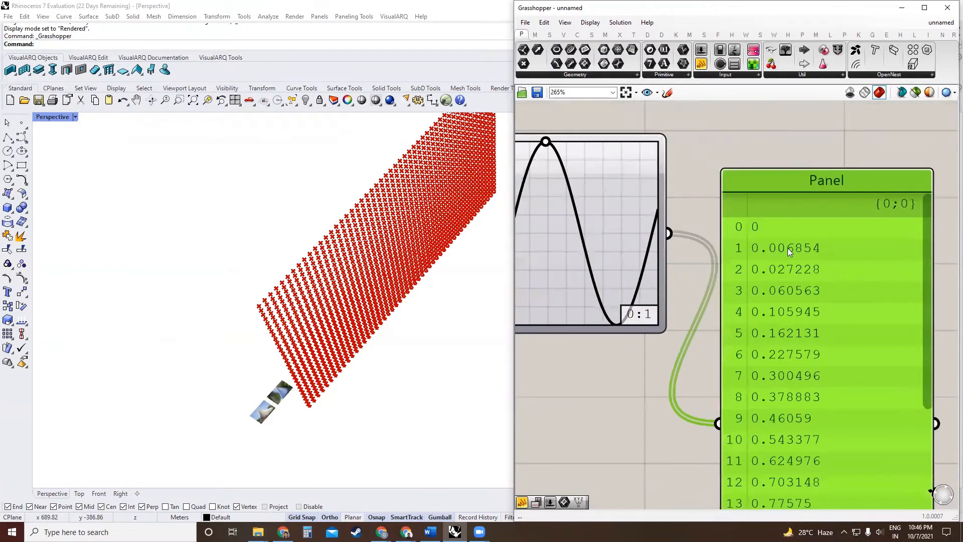
# - Run the Range through the sine graph and multiply its output by a 250 slider
pyautogui.scroll(-3)
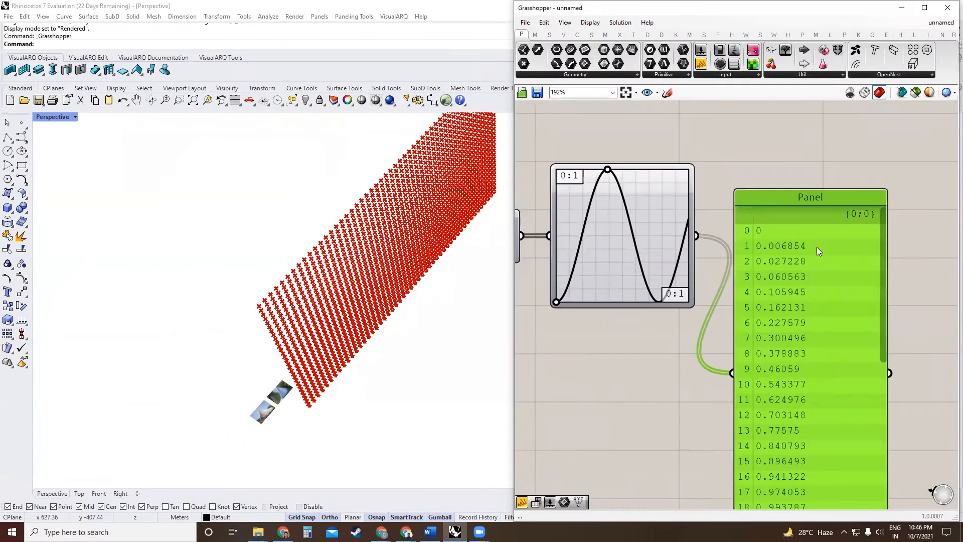
pyautogui.scroll(-3)
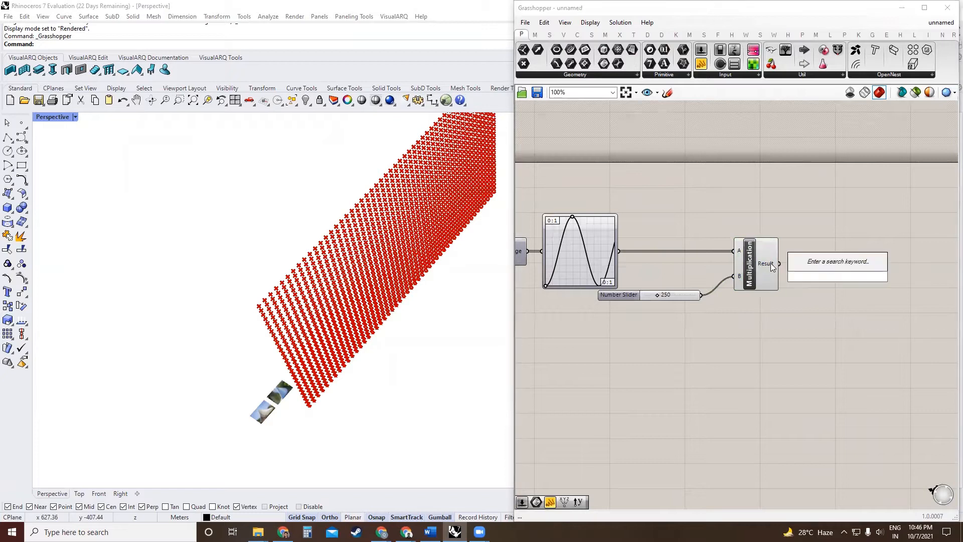
pyautogui.moveTo(766, 263)
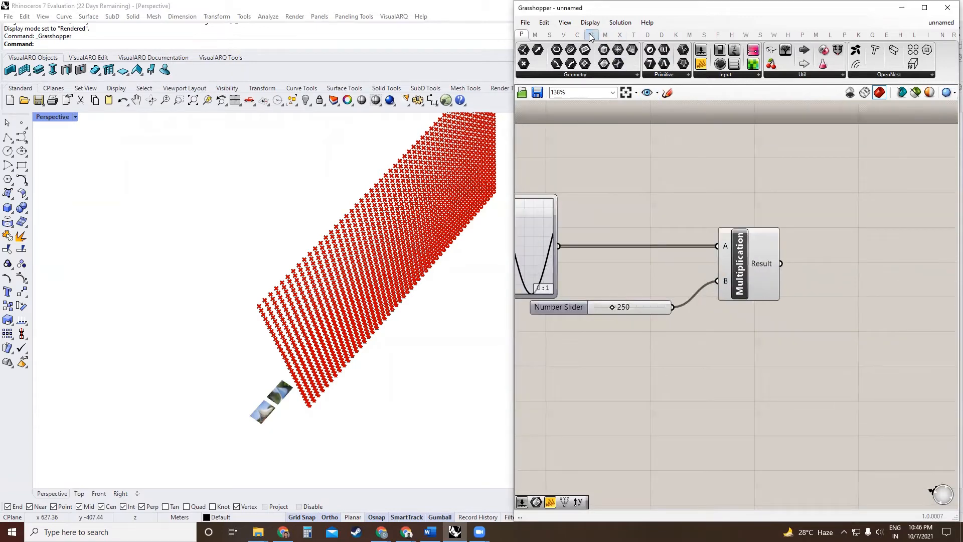
# - Feed the multiplied values into a Unit Y vector used as the Move motion for the points
pyautogui.click(562, 34)
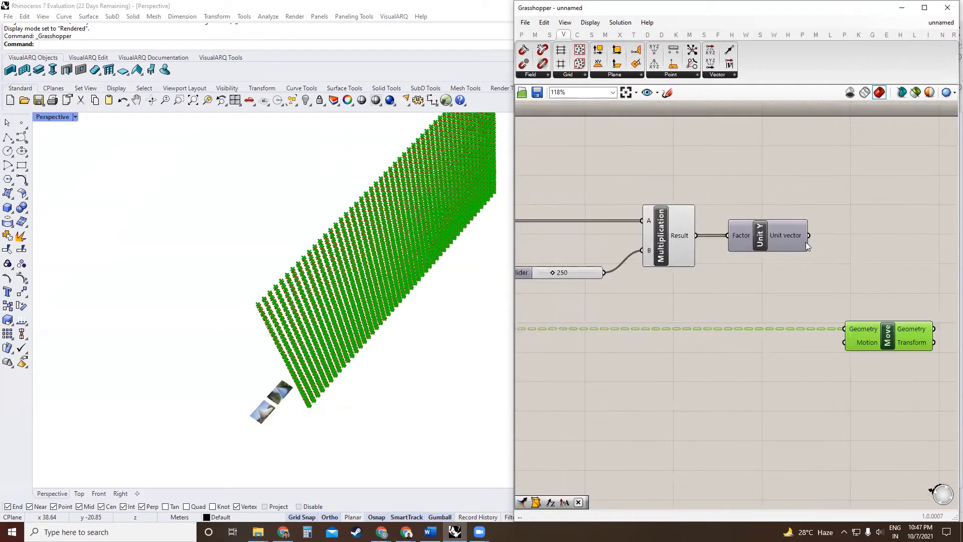
pyautogui.moveTo(808, 235); pyautogui.dragTo(846, 342)
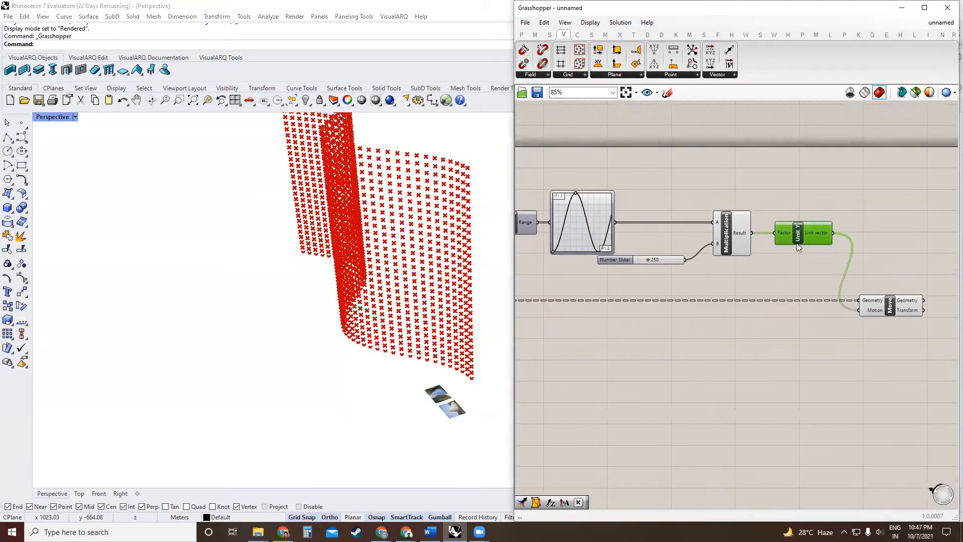
pyautogui.moveTo(821, 240)
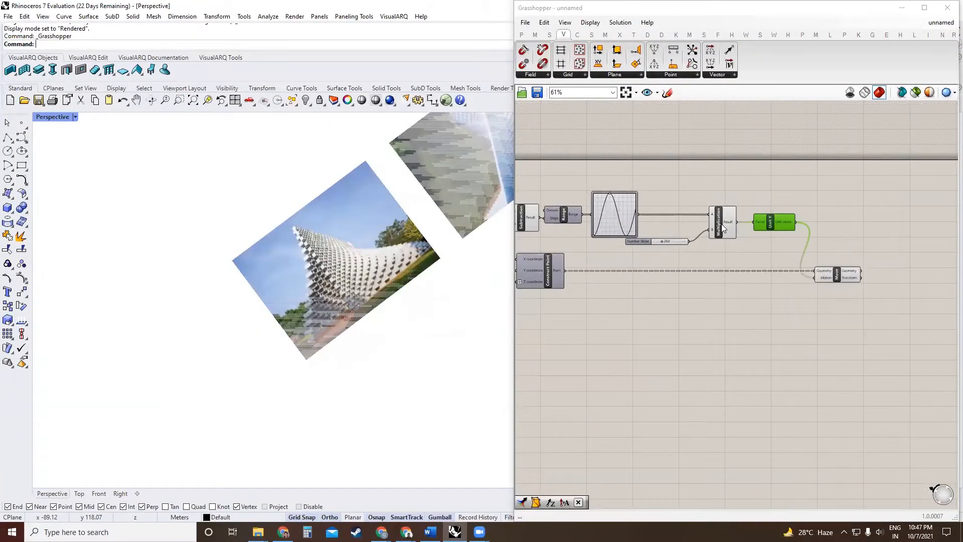
# - Copy the subtraction, Range, graph and multiplication chain onto the Y series and change its graph type
pyautogui.click(722, 222)
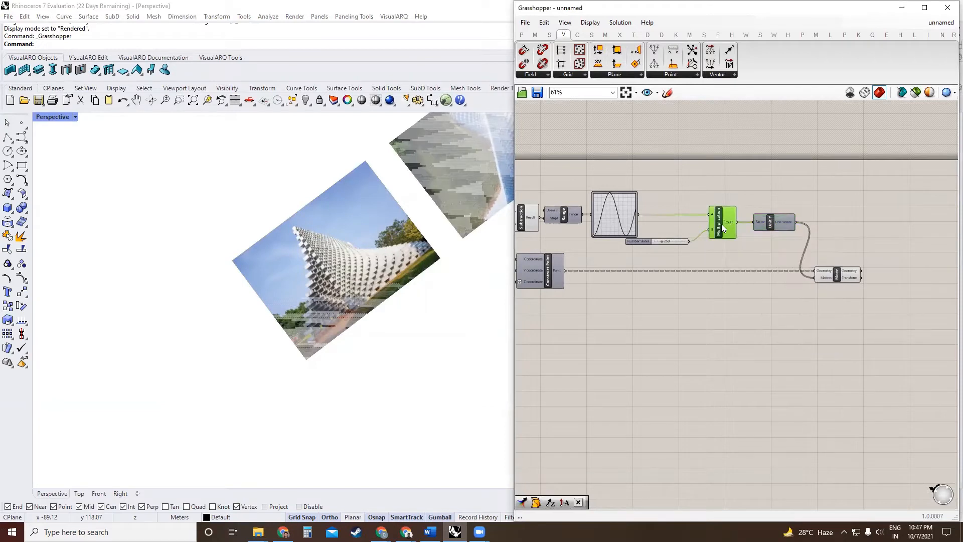
pyautogui.moveTo(729, 223)
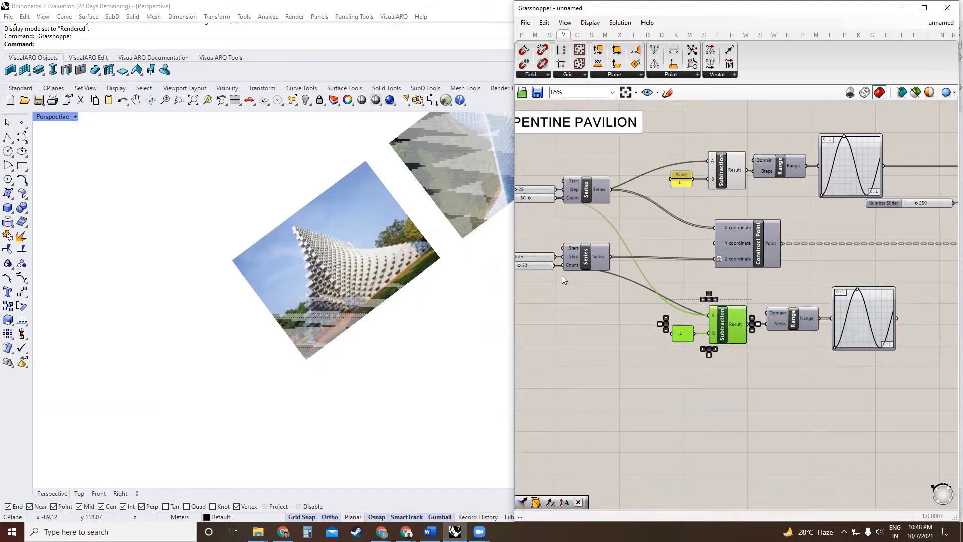
pyautogui.scroll(-3)
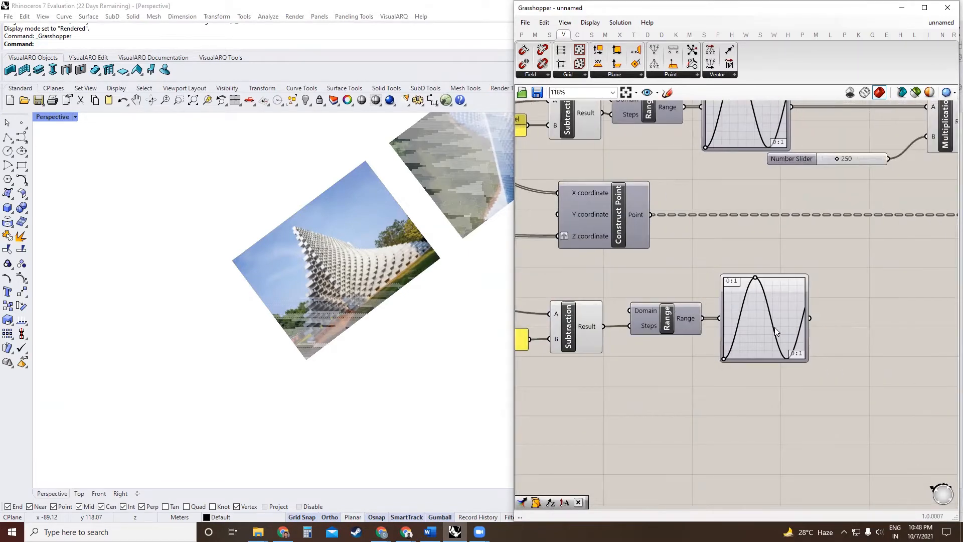
pyautogui.rightClick(765, 318)
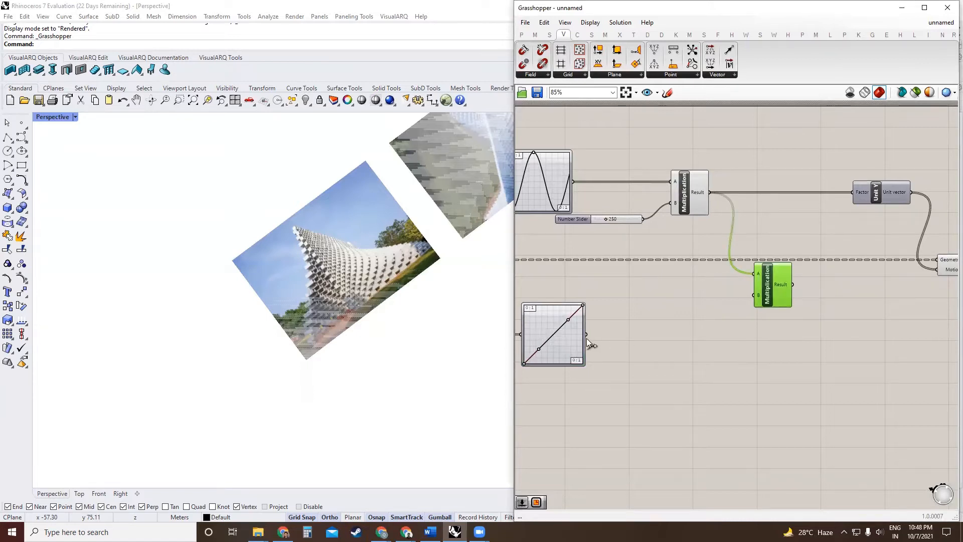
# - Graft the second multiplication's B input and reshape the graph's lower handle
pyautogui.rightClick(775, 299)
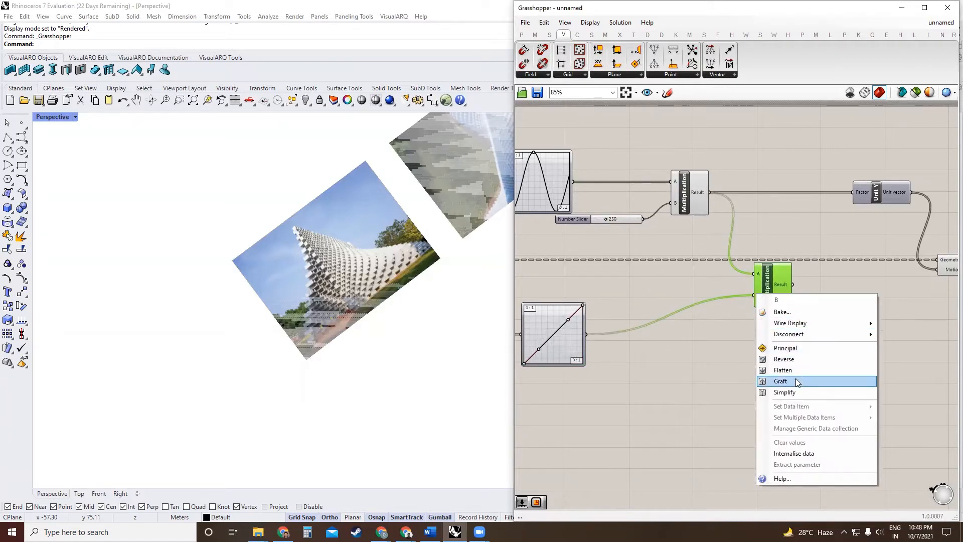
pyautogui.click(780, 381)
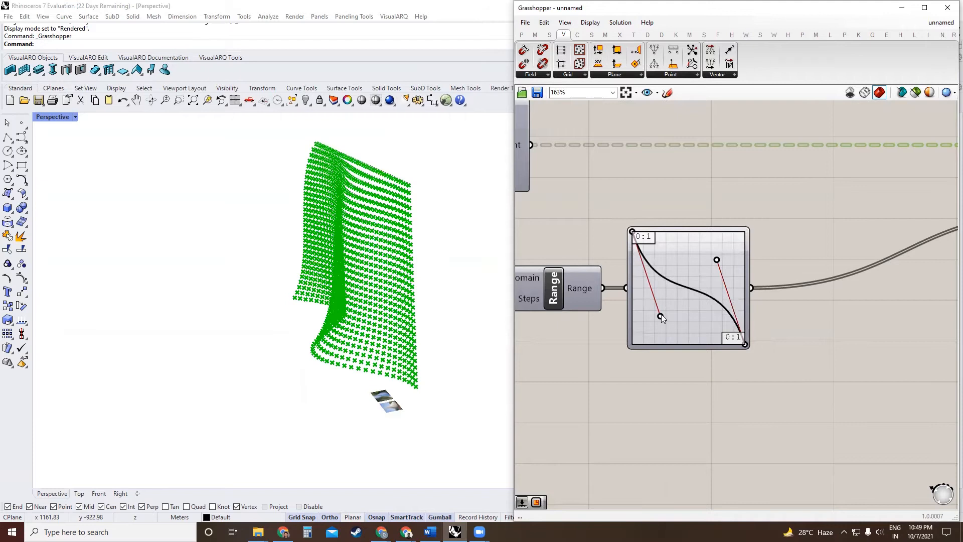
pyautogui.moveTo(660, 317); pyautogui.dragTo(633, 325)
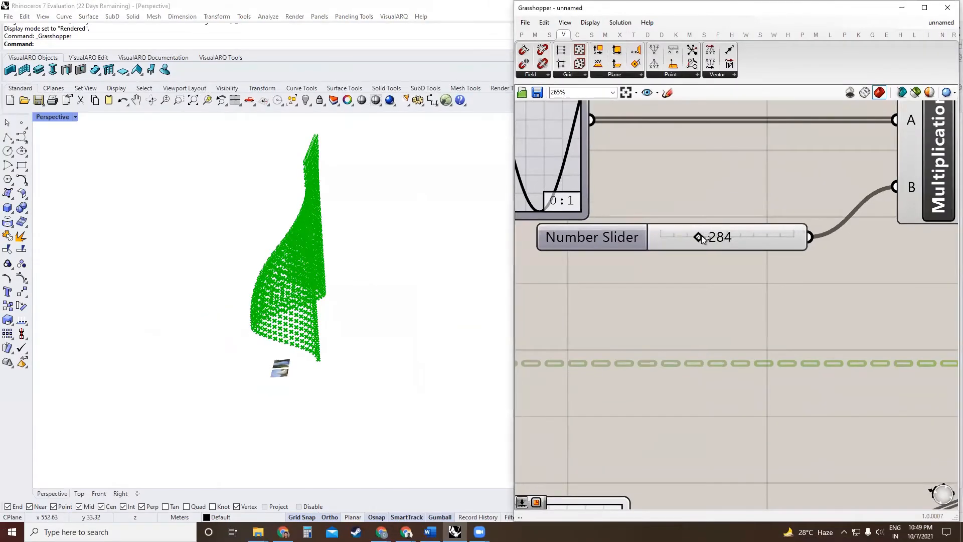
# - Raise the amplitude slider to 284 and pull the graph's upper handles inward
pyautogui.moveTo(697, 237); pyautogui.dragTo(712, 237)
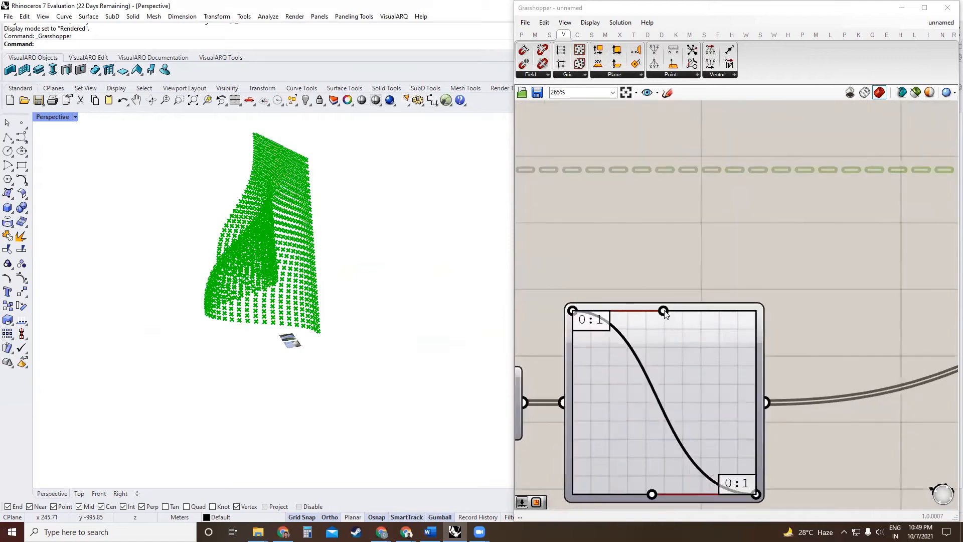
pyautogui.moveTo(663, 310); pyautogui.dragTo(658, 359)
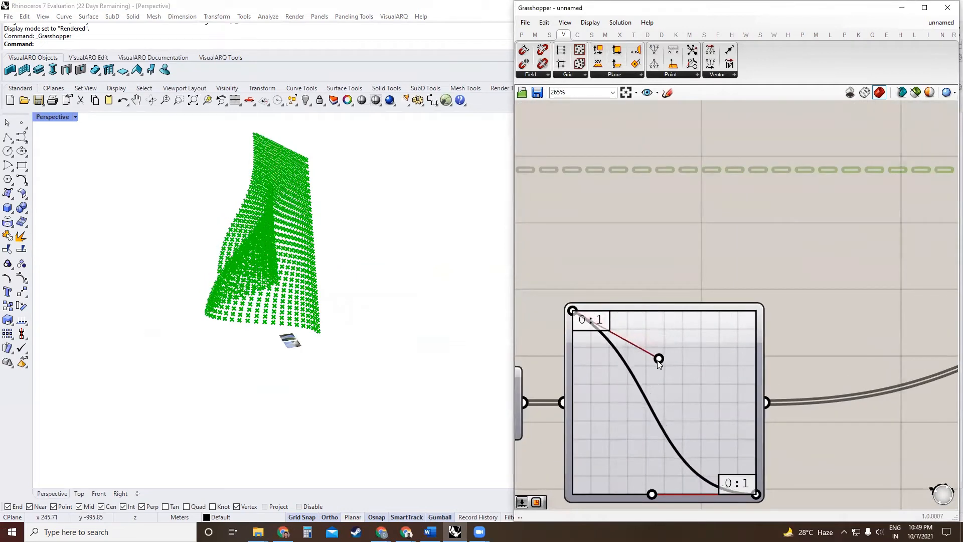
pyautogui.moveTo(658, 359); pyautogui.dragTo(642, 358)
pyautogui.write('r')
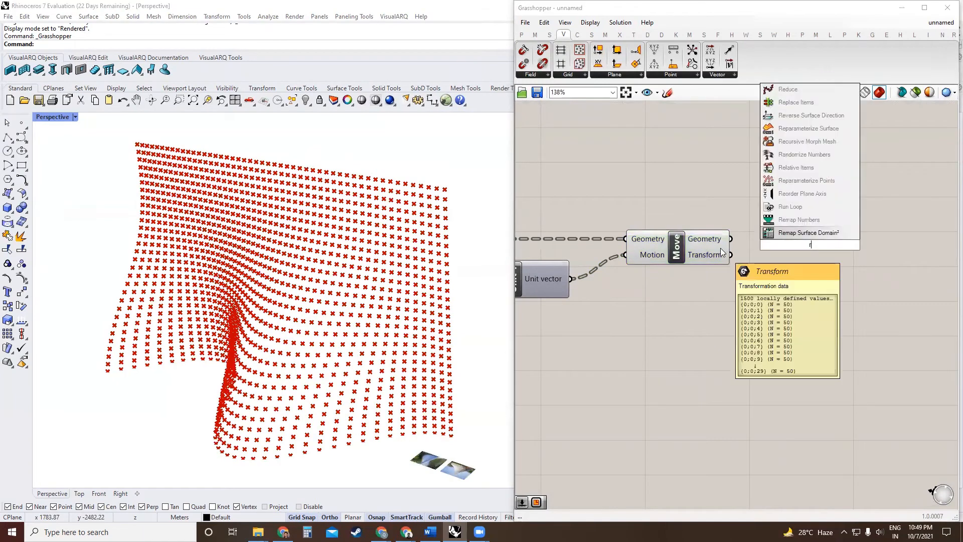
# - Add a Rectangle component and a world XZ Plane for its base
pyautogui.write('eacta')
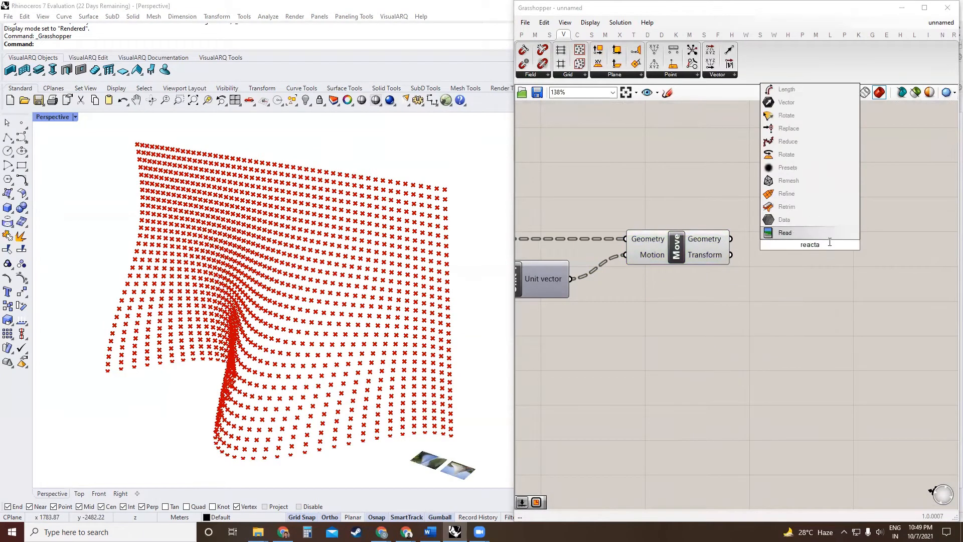
pyautogui.click(577, 34)
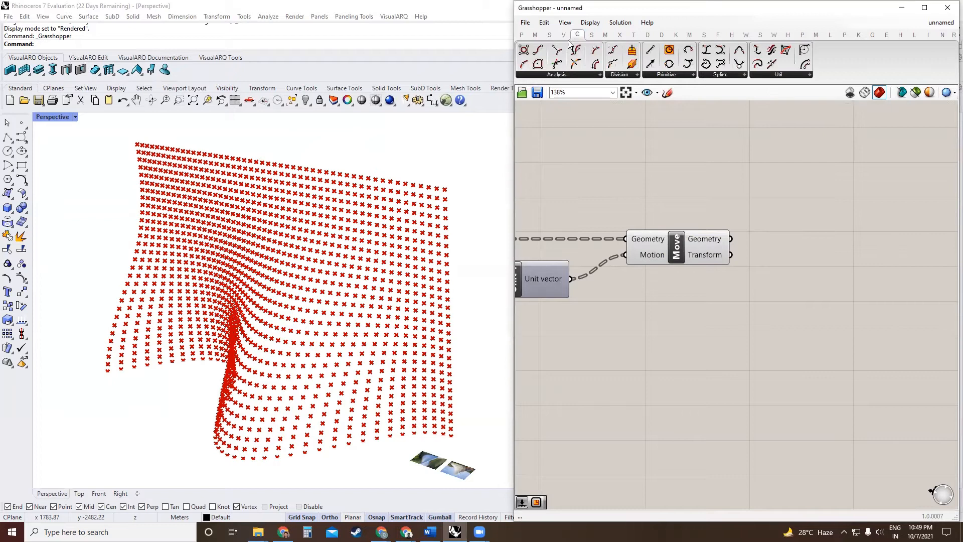
pyautogui.click(666, 64)
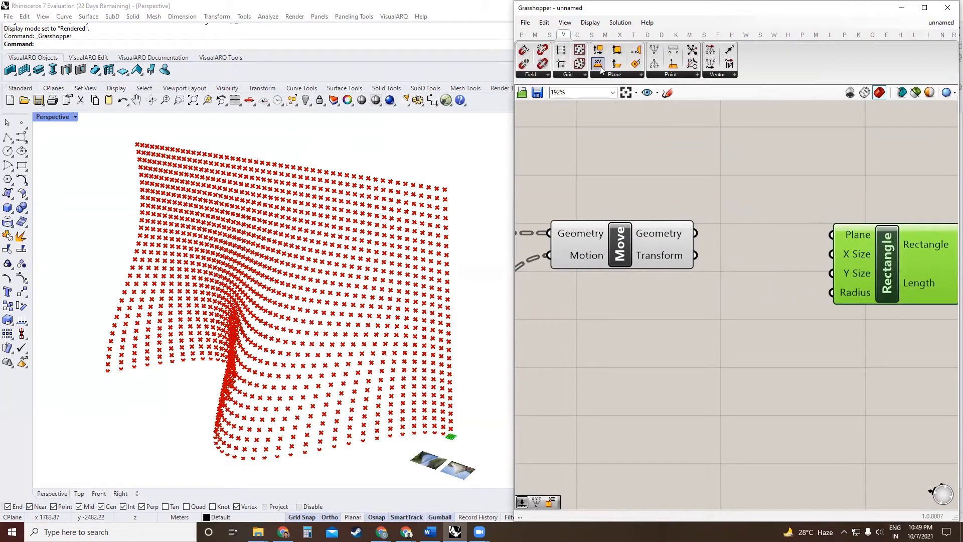
pyautogui.click(598, 62)
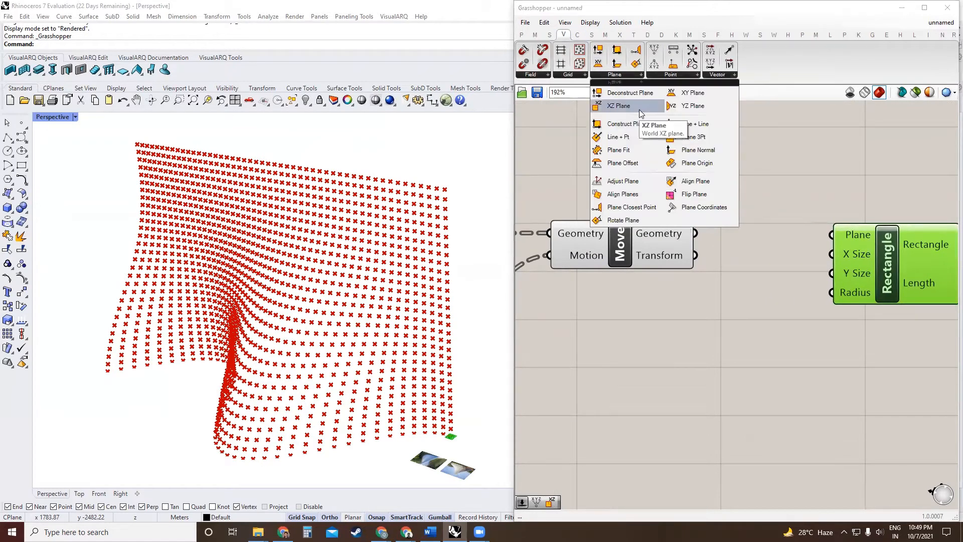
pyautogui.click(619, 105)
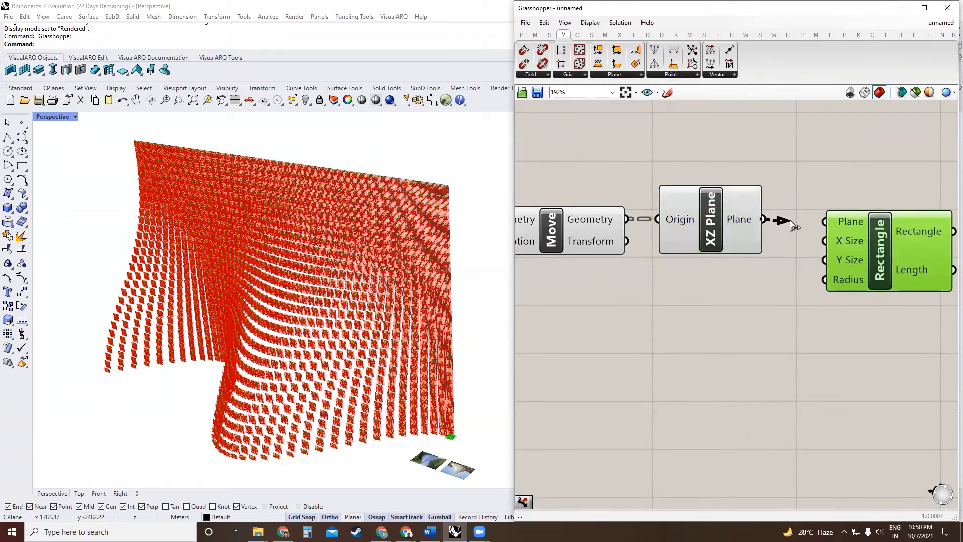
# - Wire moved points to the plane origin and size rectangles by the X and Y dimension sliders
pyautogui.scroll(-3)
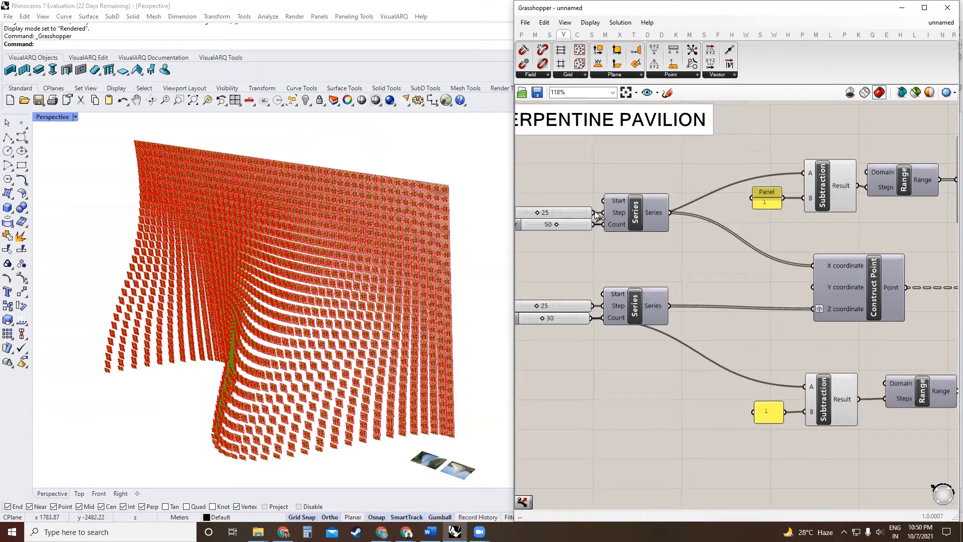
pyautogui.scroll(-3)
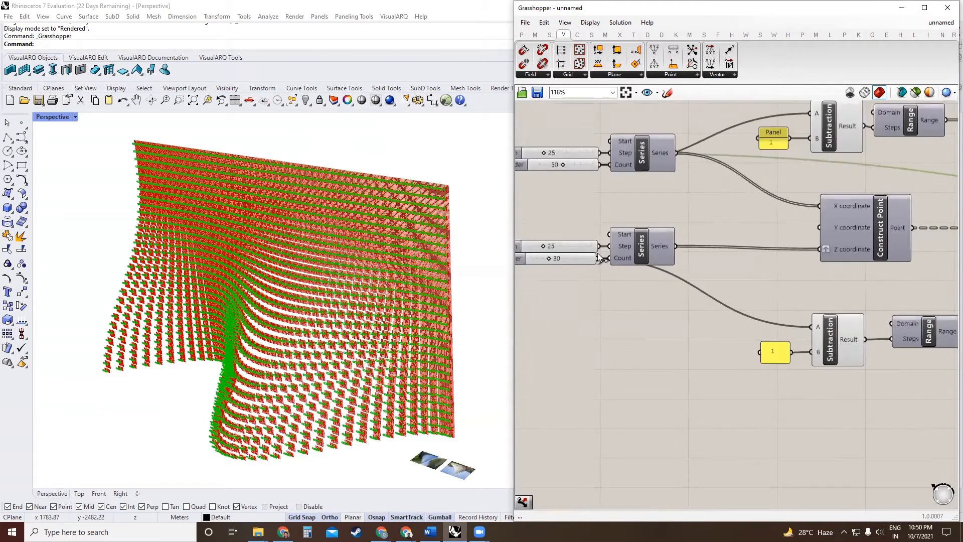
pyautogui.doubleClick(555, 245)
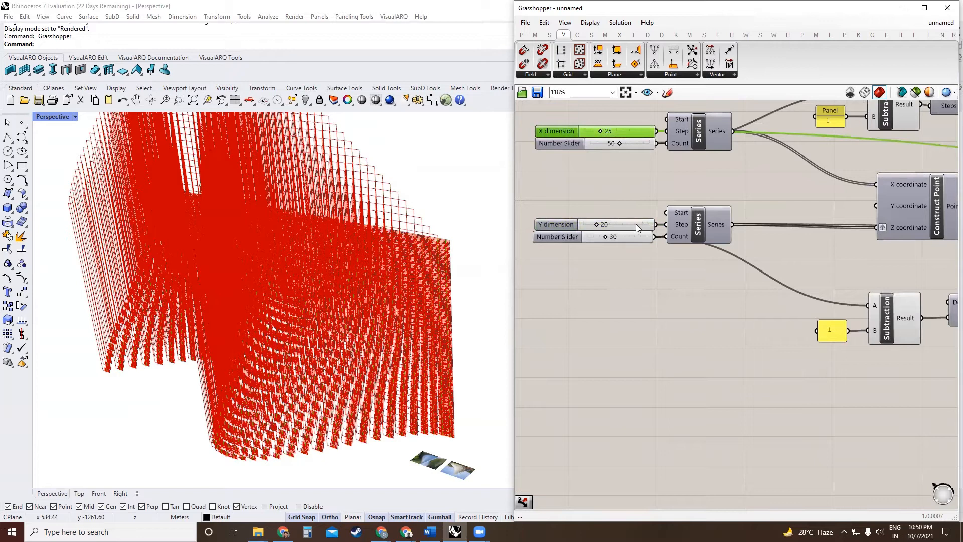
pyautogui.scroll(-3)
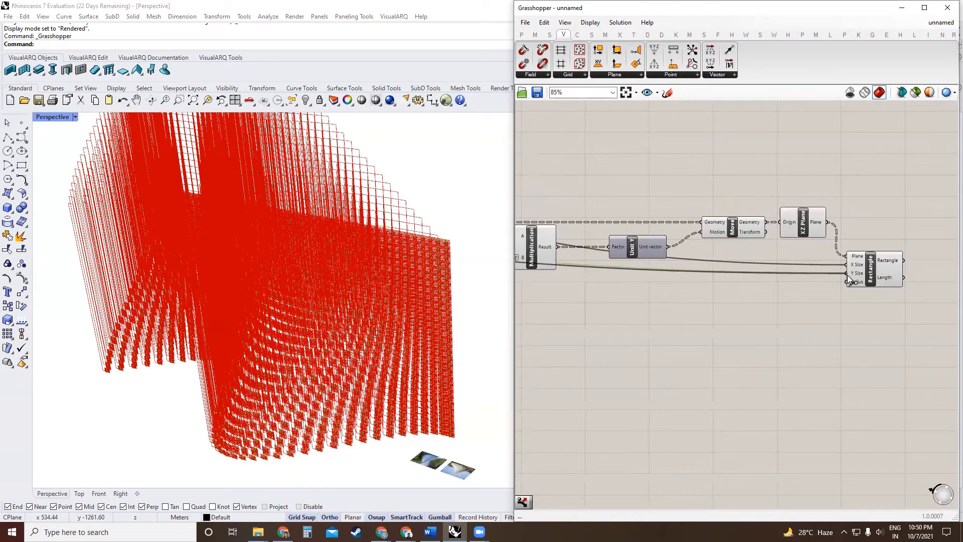
# - Add Dispatch fed by the rectangles plus a Point List labelling indices
pyautogui.click(802, 223)
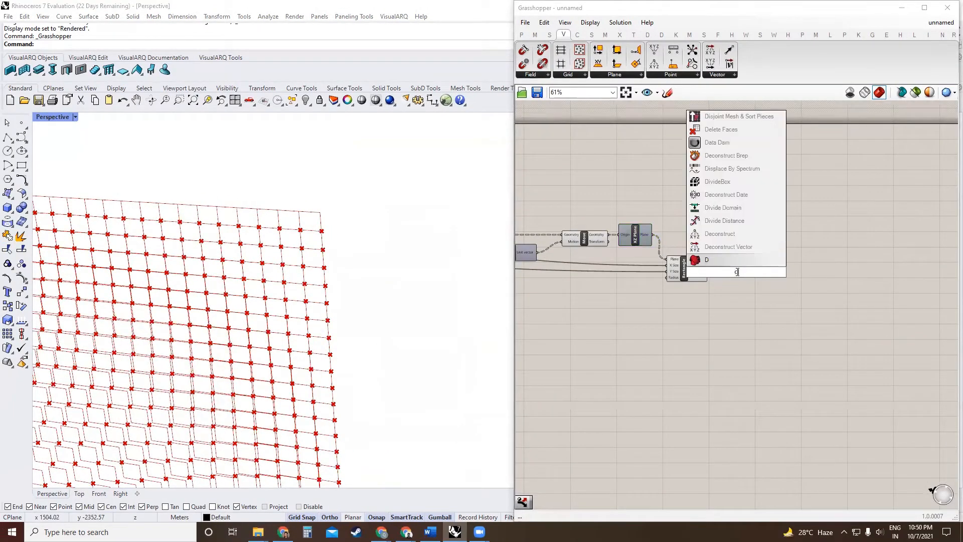
pyautogui.write('ispatc')
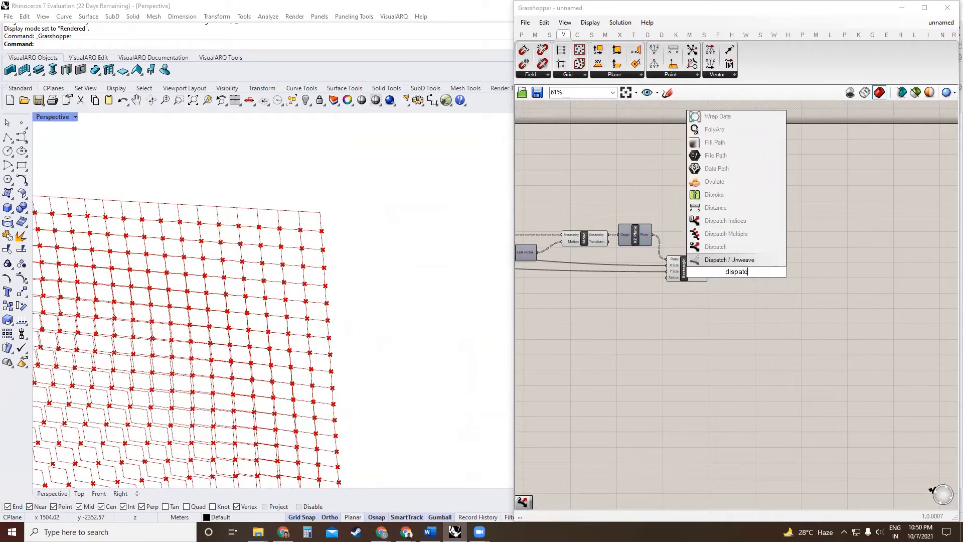
pyautogui.click(714, 247)
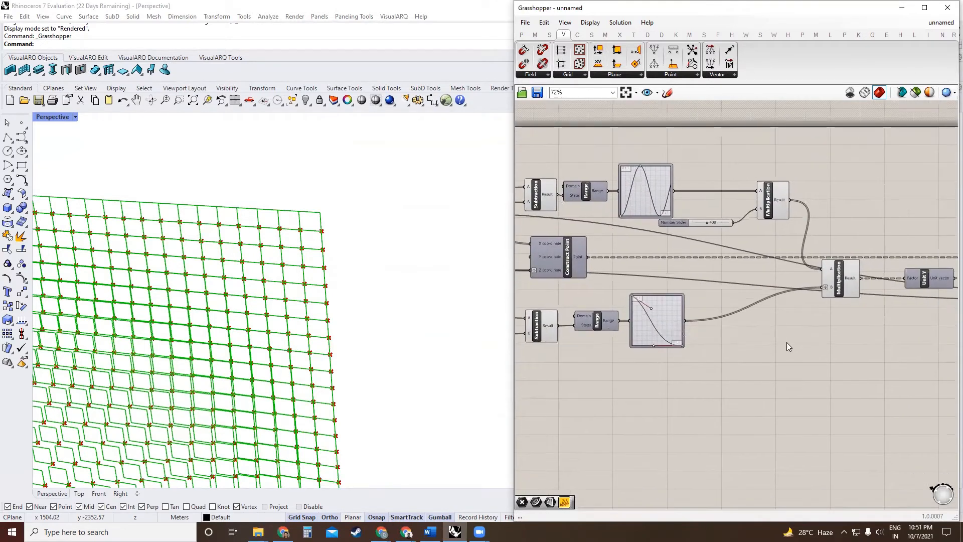
pyautogui.write('point l')
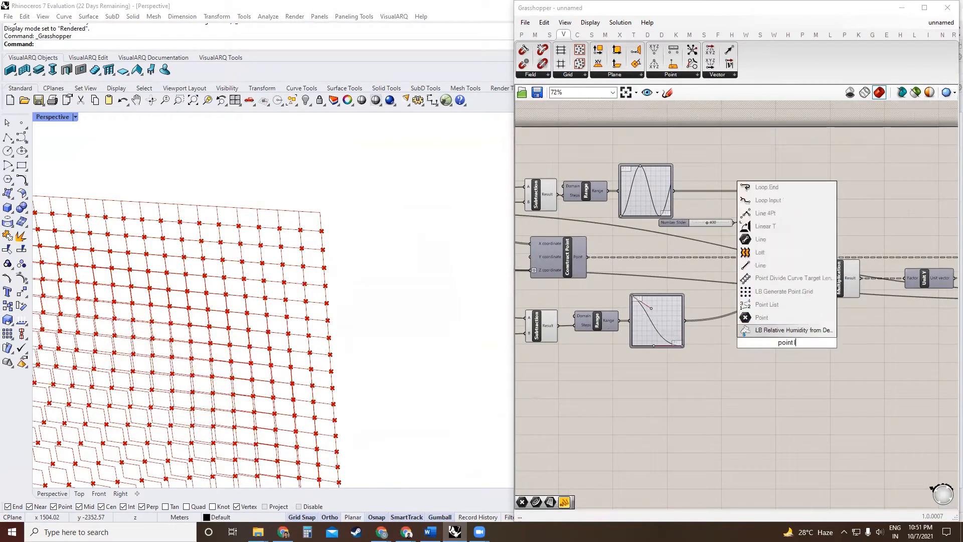
pyautogui.click(766, 304)
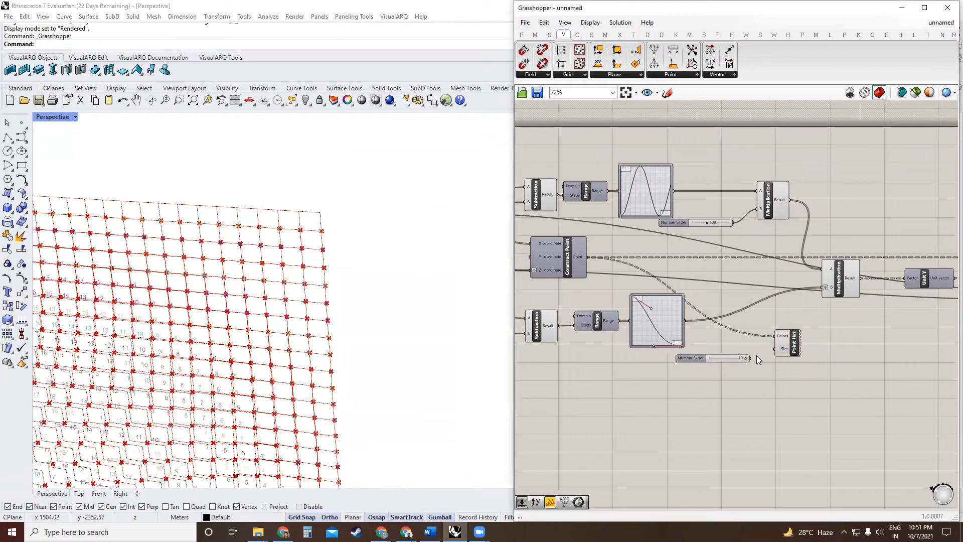
pyautogui.click(787, 342)
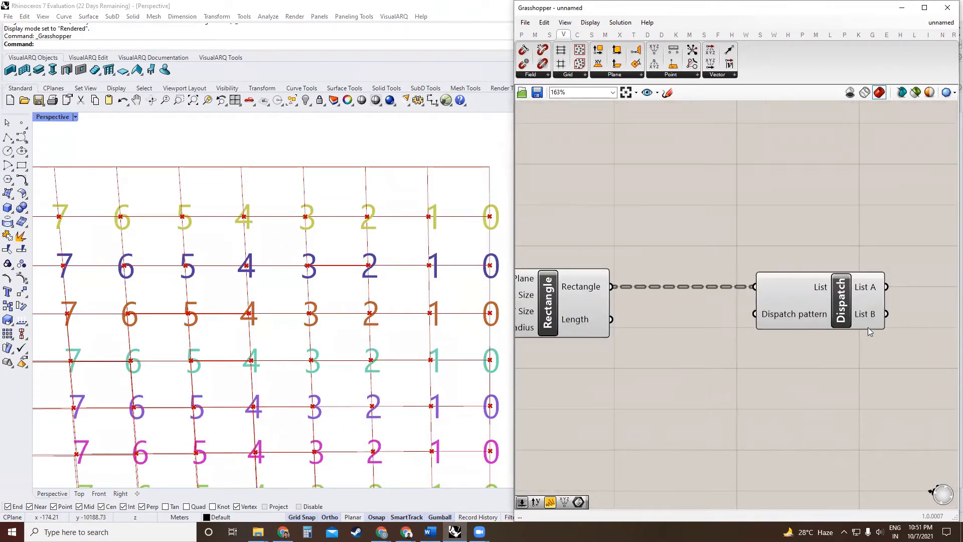
# - Write a Panel with lines 0 and 1 and feed it as the Dispatch pattern
pyautogui.doubleClick(671, 332)
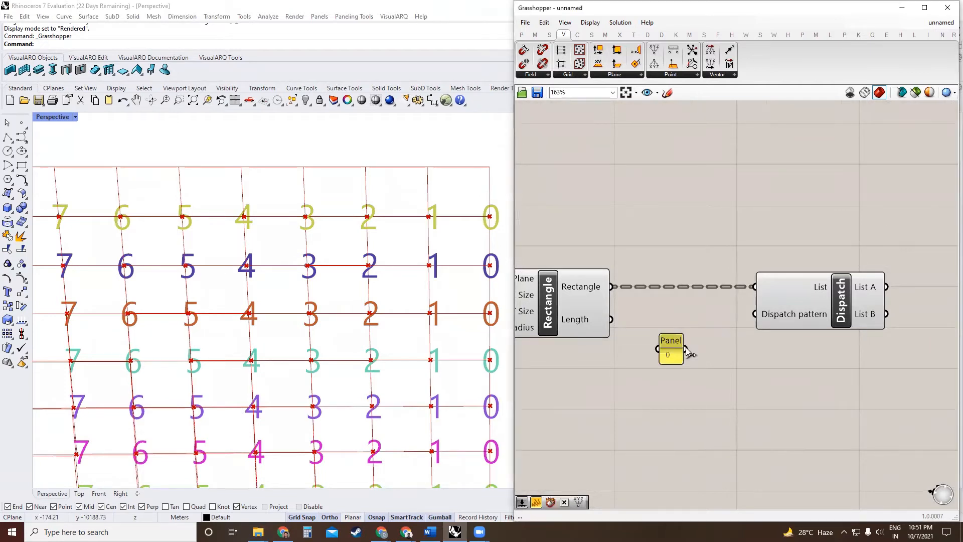
pyautogui.doubleClick(671, 350)
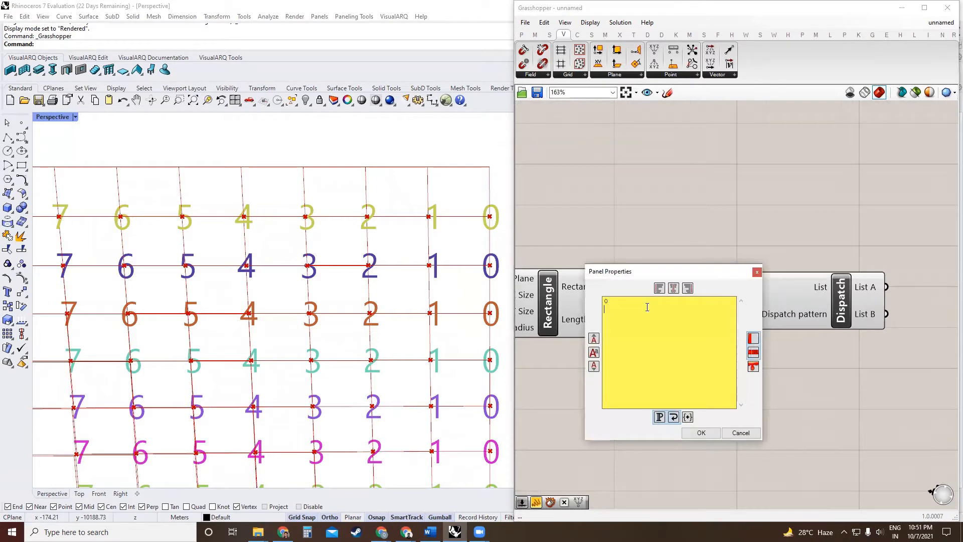
pyautogui.click(701, 432)
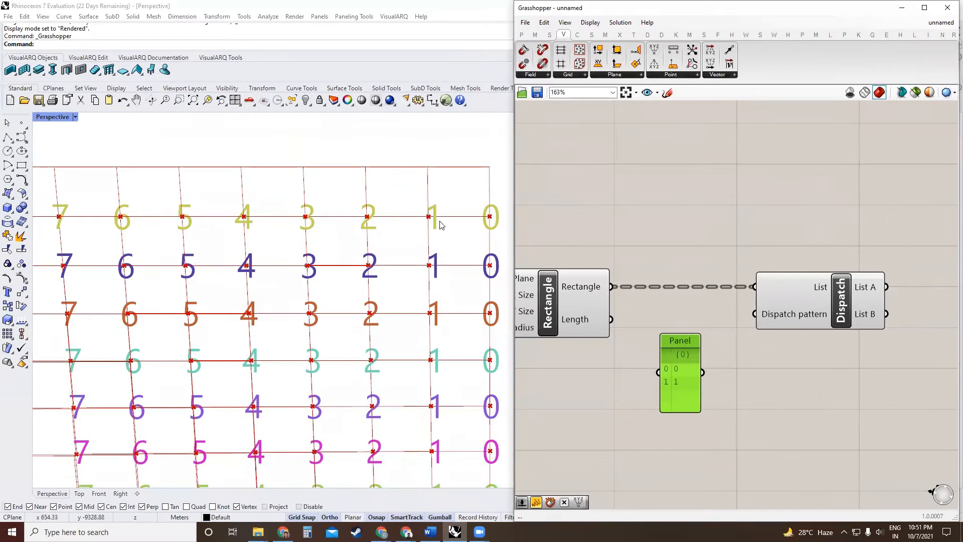
pyautogui.moveTo(864, 314)
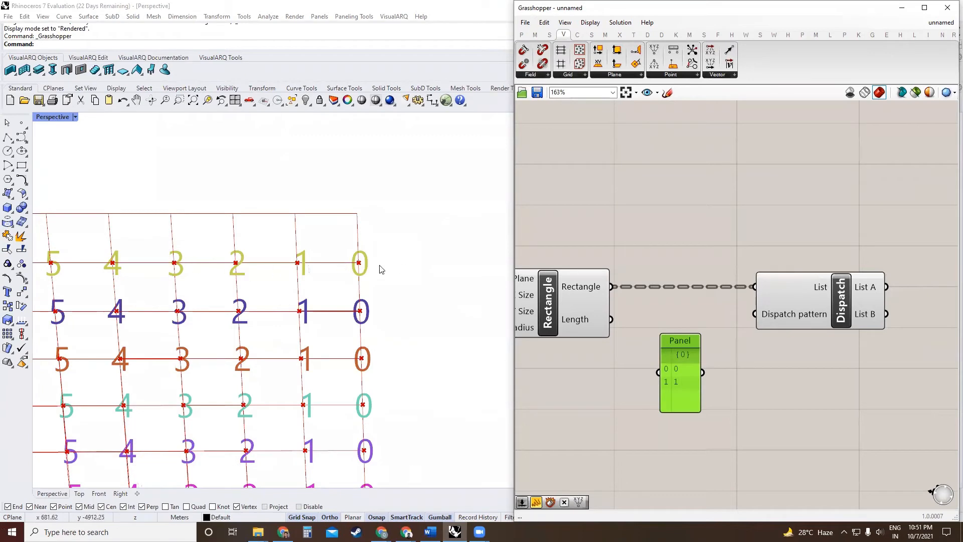
pyautogui.moveTo(301, 263)
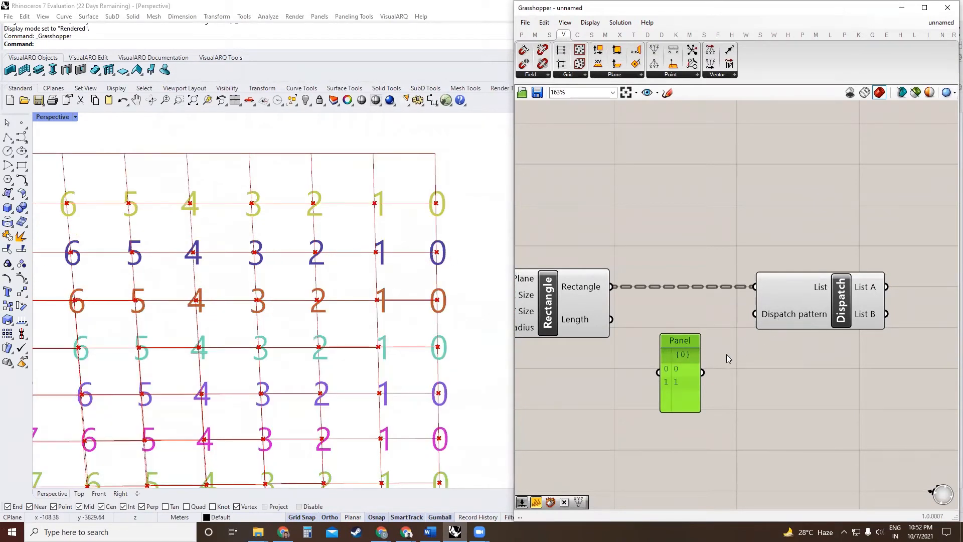
pyautogui.moveTo(702, 371); pyautogui.dragTo(756, 314)
pyautogui.write('s')
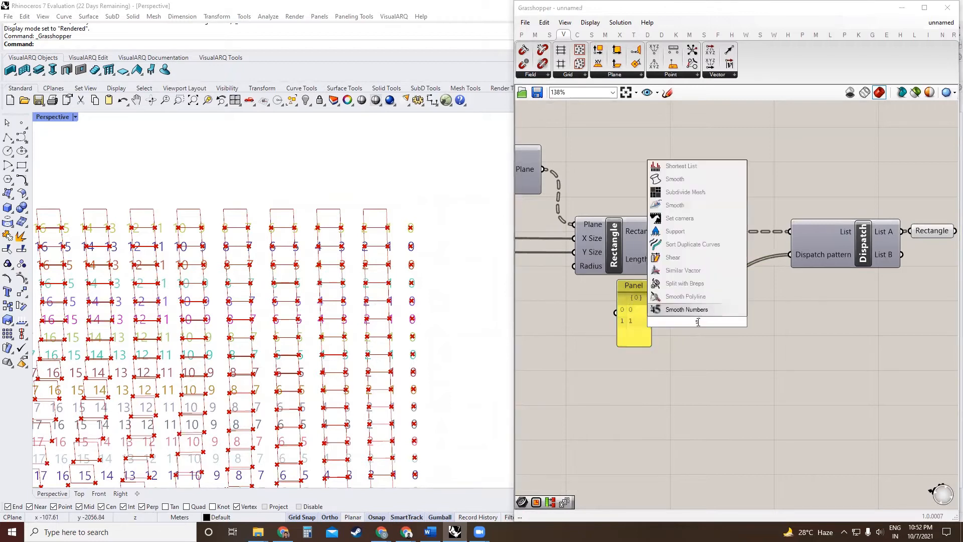
# - Shift the pattern per branch with a Series-driven Shift List and draw rectangles from Dispatch list A
pyautogui.write('hift li')
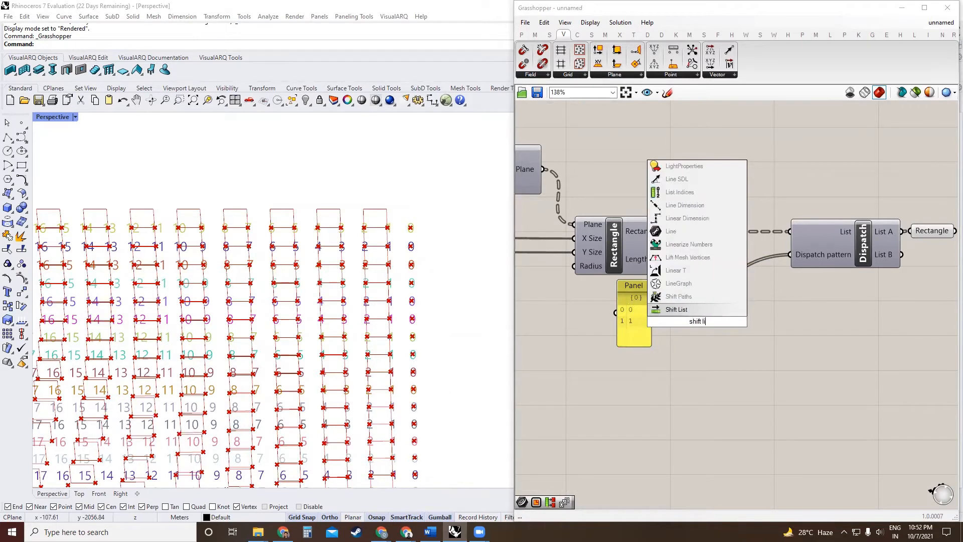
pyautogui.click(676, 308)
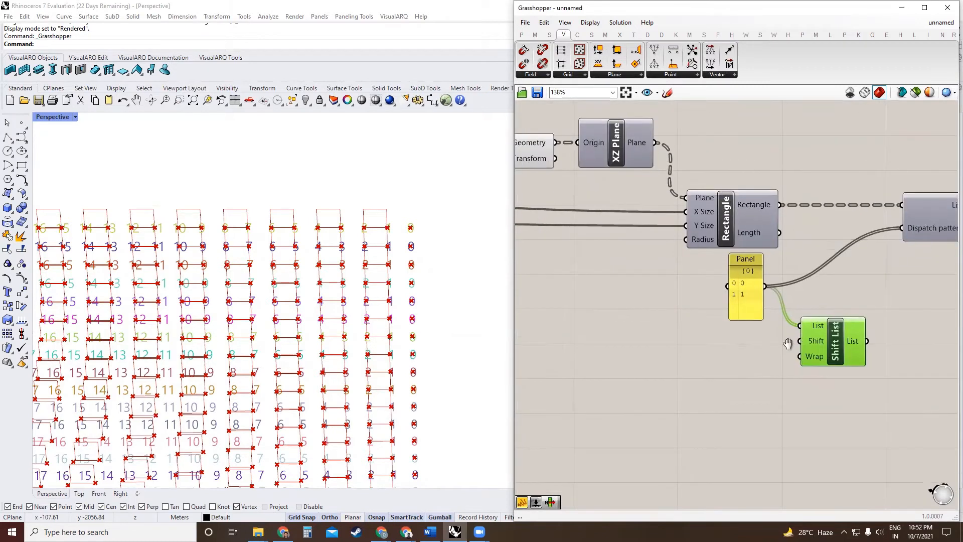
pyautogui.write('ser')
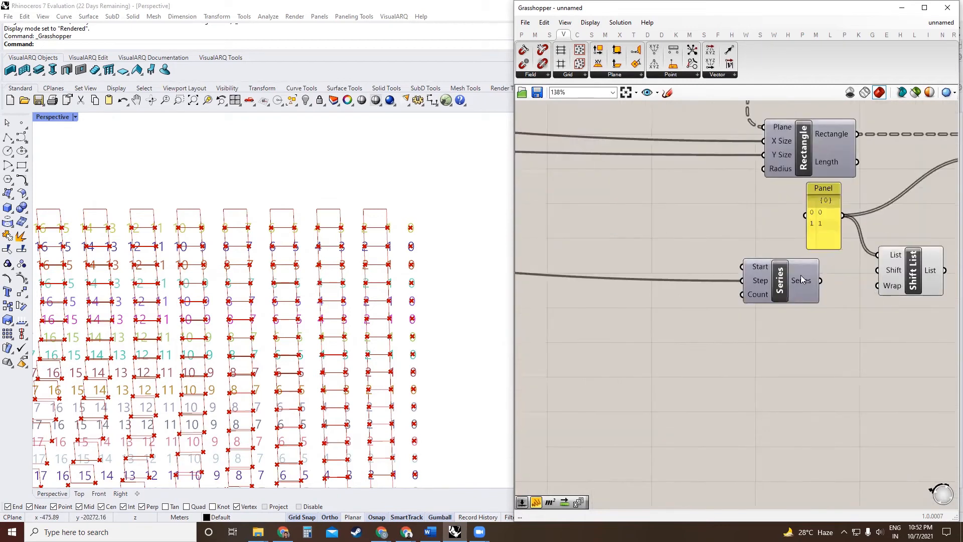
pyautogui.moveTo(800, 281)
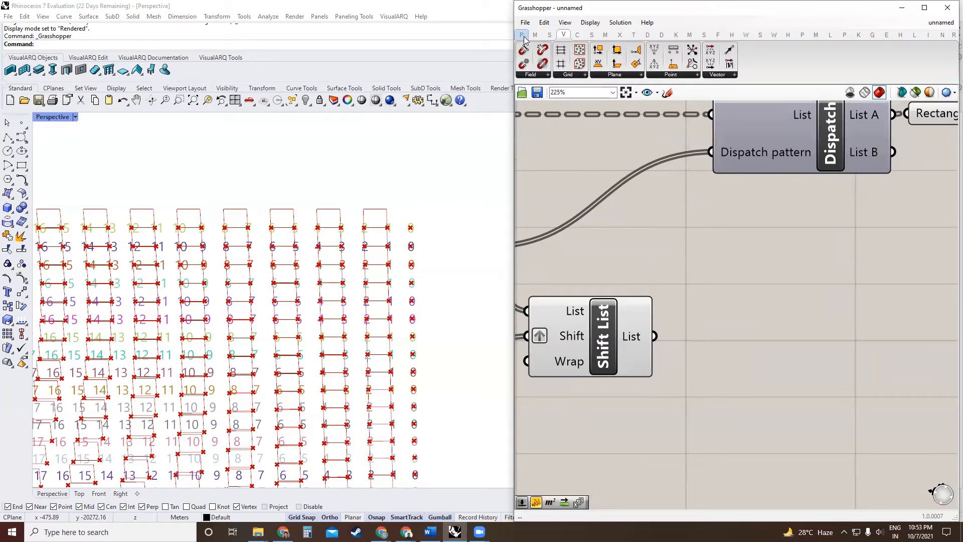
pyautogui.click(521, 34)
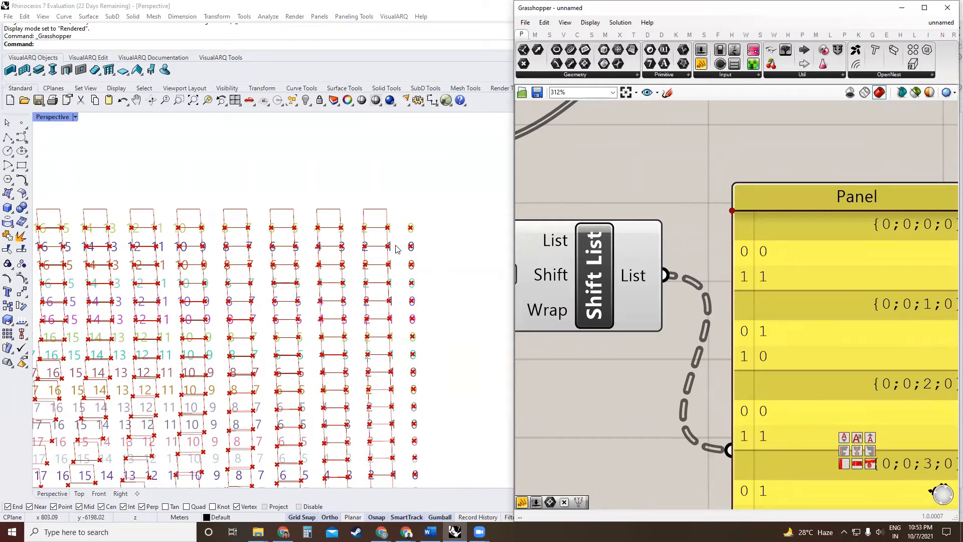
pyautogui.scroll(-3)
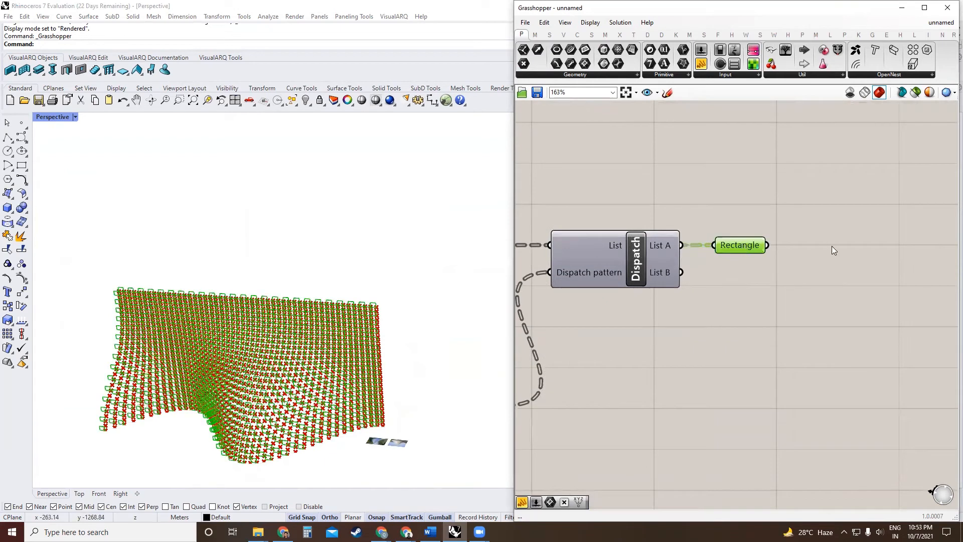
# - Extrude the dispatched rectangles along Unit Y into red boxes and add a Move component
pyautogui.write('extru')
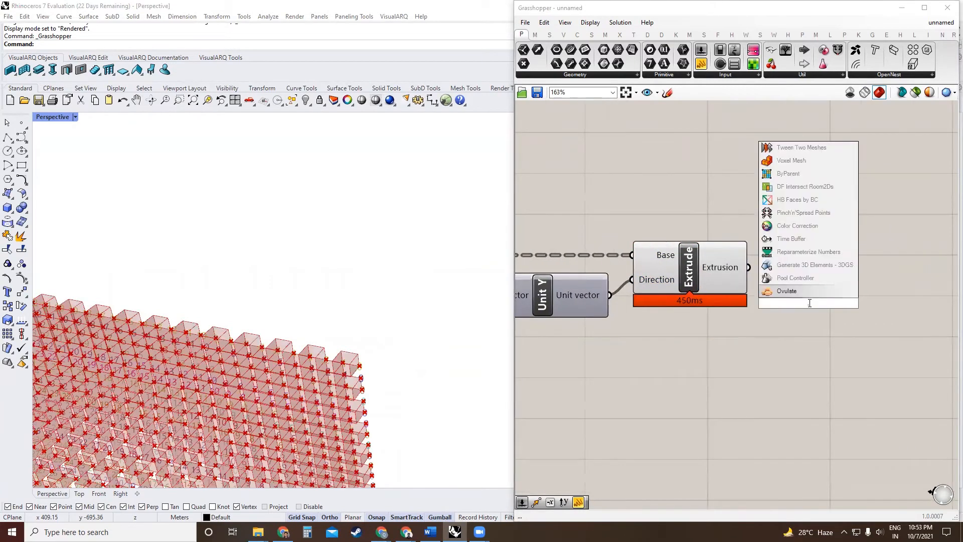
pyautogui.write('move')
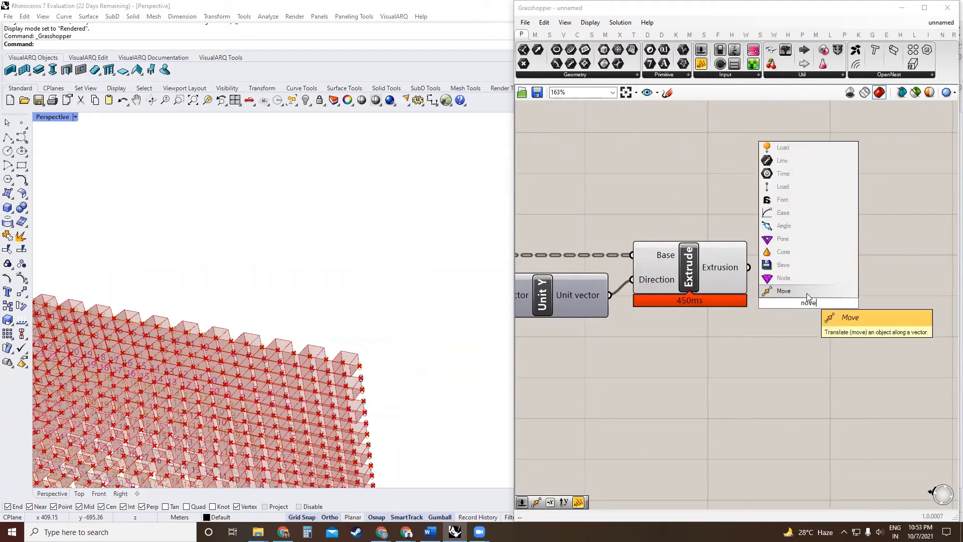
pyautogui.click(783, 291)
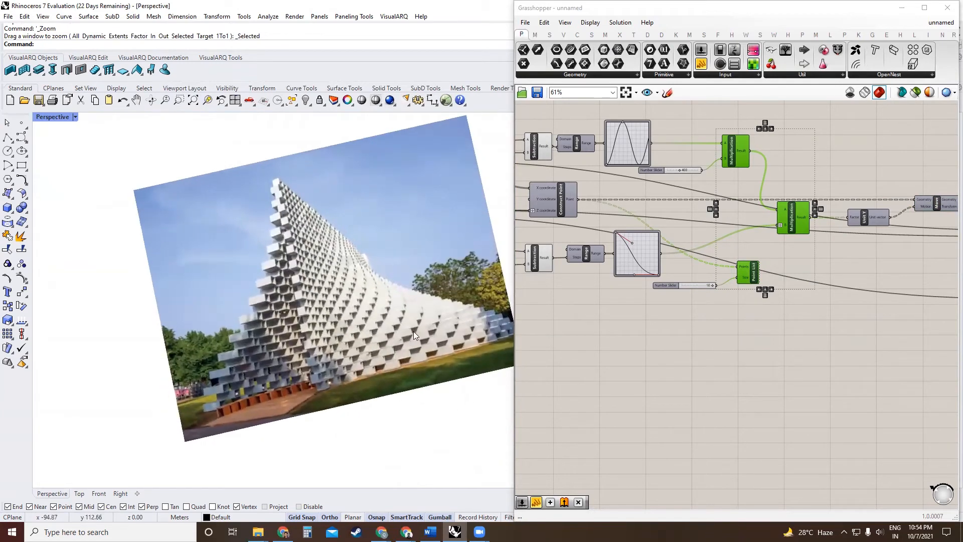
pyautogui.moveTo(482, 332)
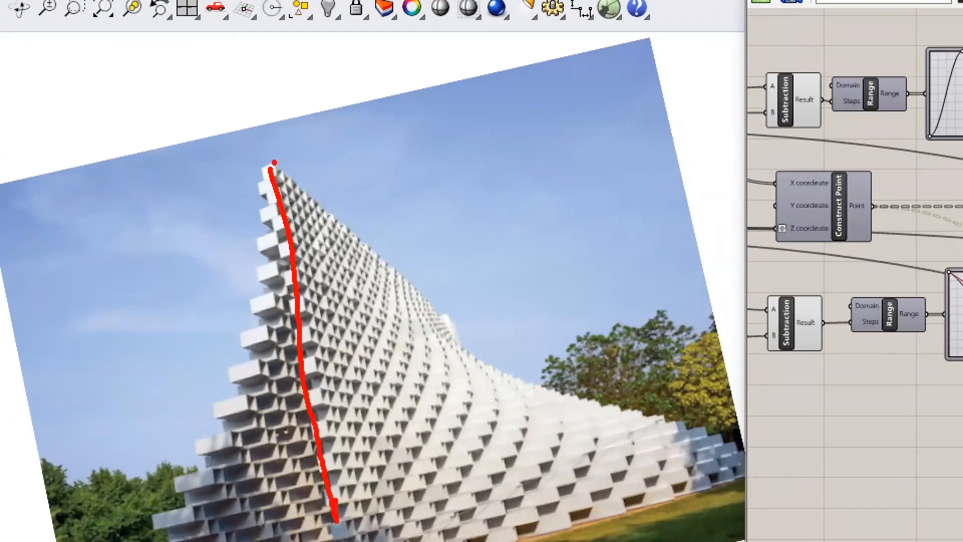
pyautogui.moveTo(272, 166); pyautogui.dragTo(475, 329)
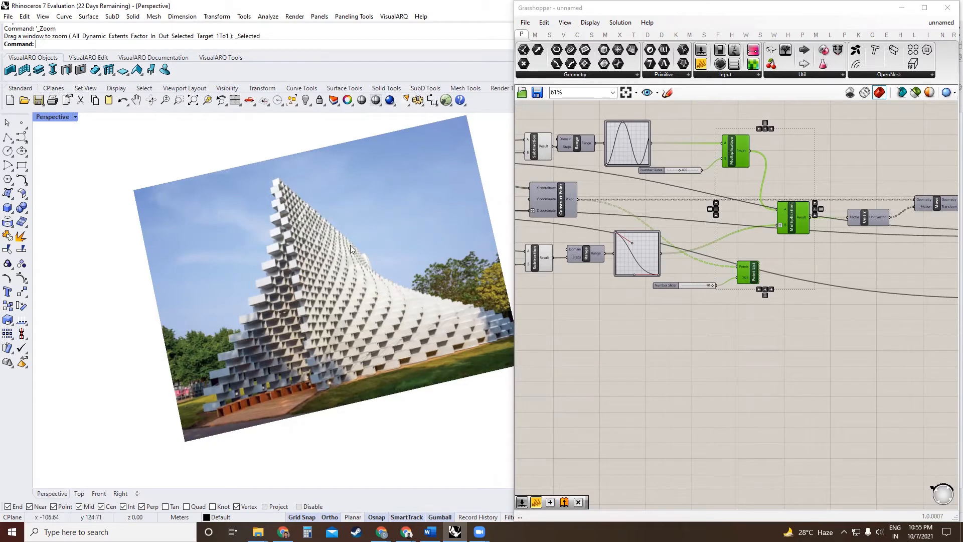
pyautogui.moveTo(289, 207)
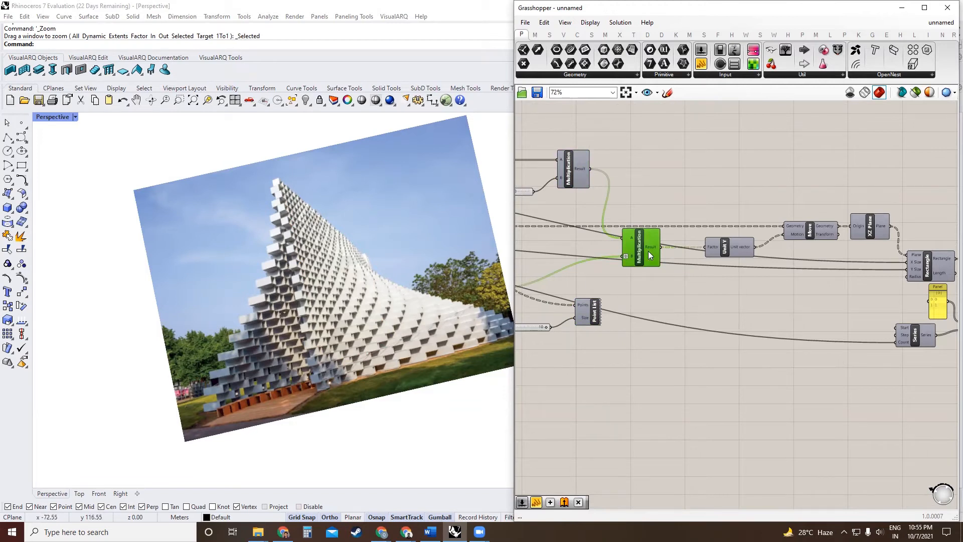
pyautogui.moveTo(650, 255)
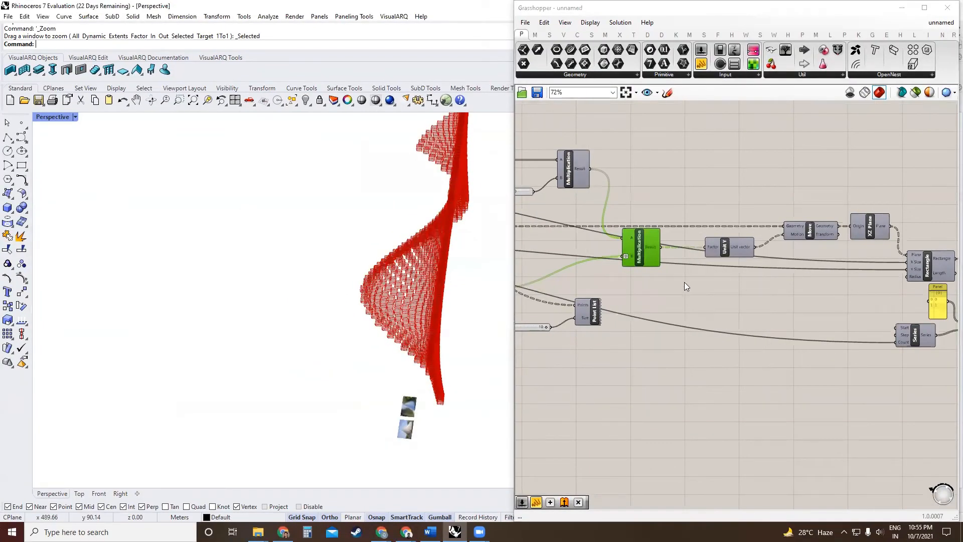
# - Zoom the Perspective viewport back to the curved wall of red extruded boxes
pyautogui.doubleClick(696, 276)
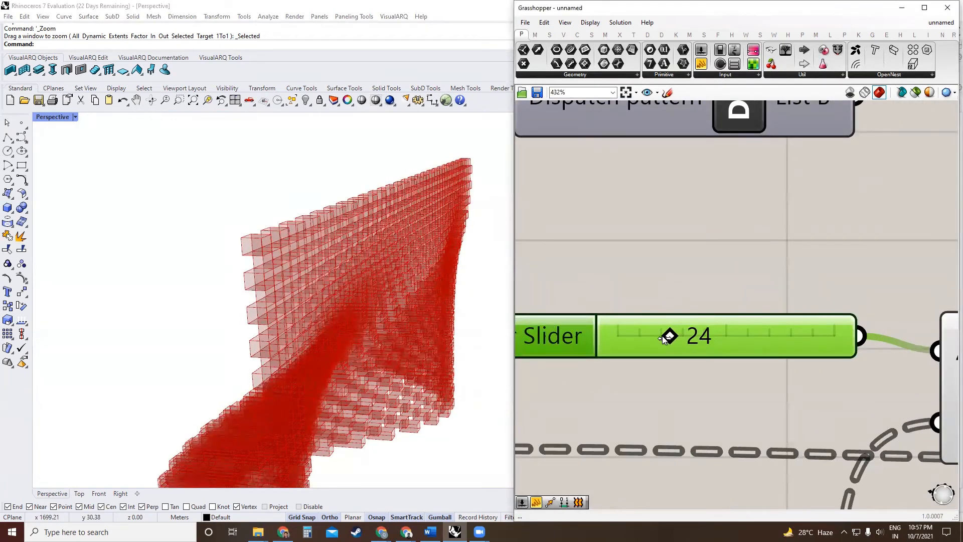
# - Lower the box-size slider under Dispatch from 24 down to 12, redrawing the wall
pyautogui.moveTo(668, 336); pyautogui.dragTo(650, 336)
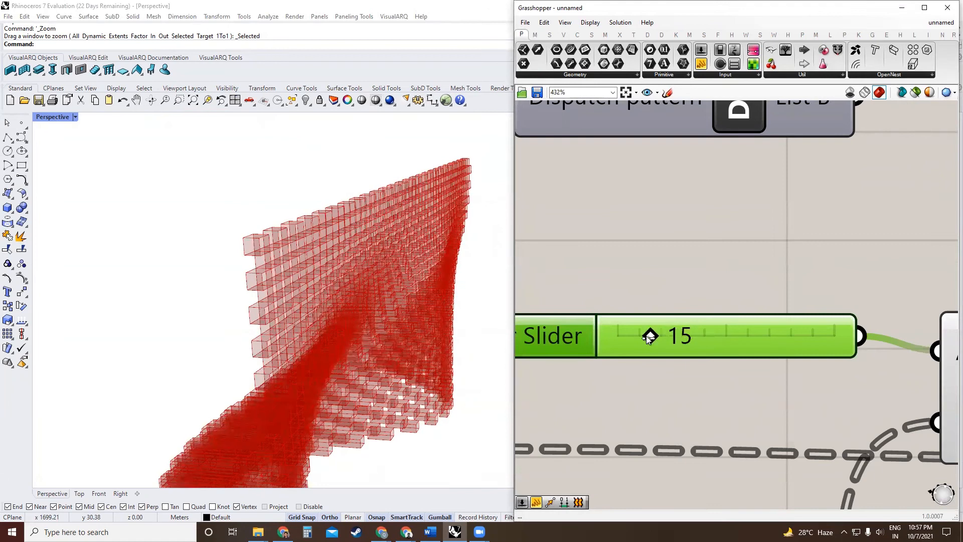
pyautogui.moveTo(650, 336); pyautogui.dragTo(645, 336)
pyautogui.write('12')
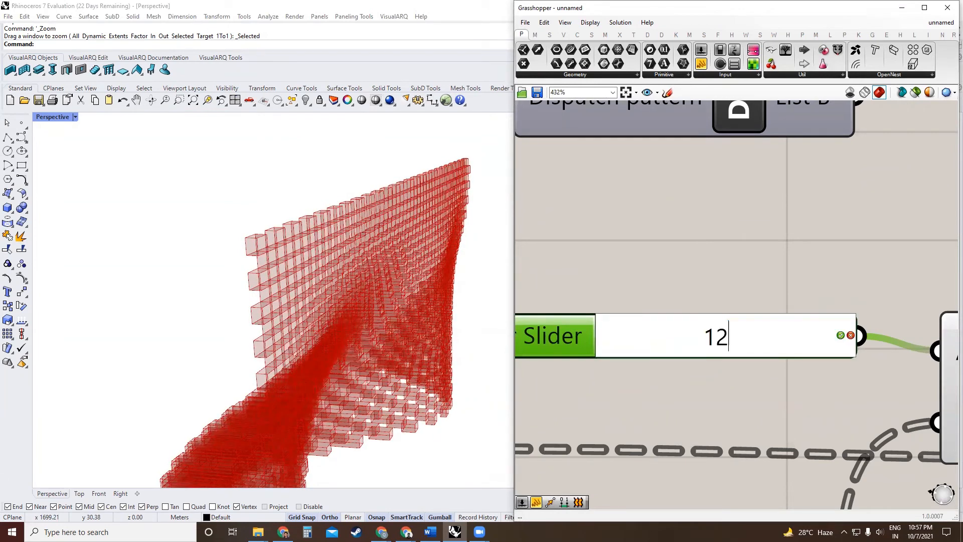
pyautogui.scroll(-3)
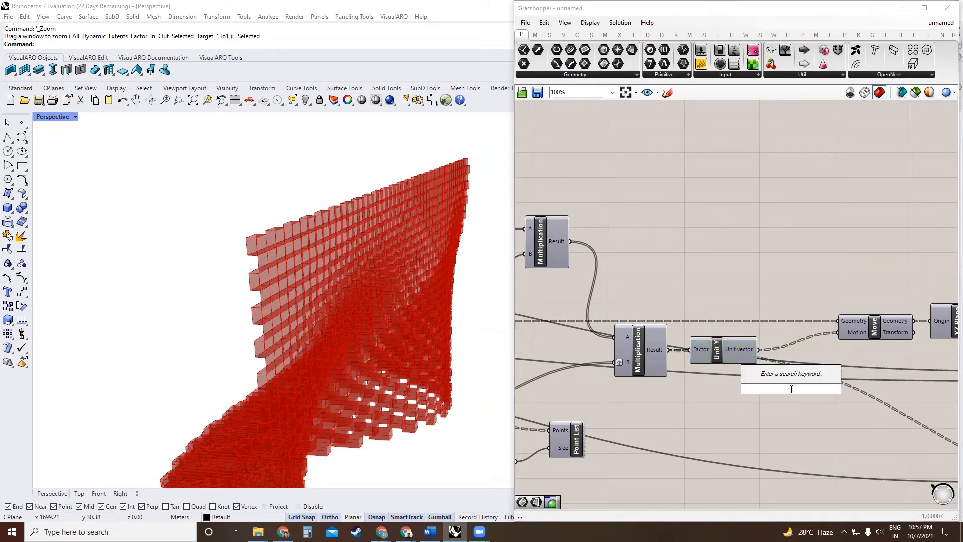
# - Add a Negative component beside Multiplication and Unit Y to reverse the value
pyautogui.scroll(-3)
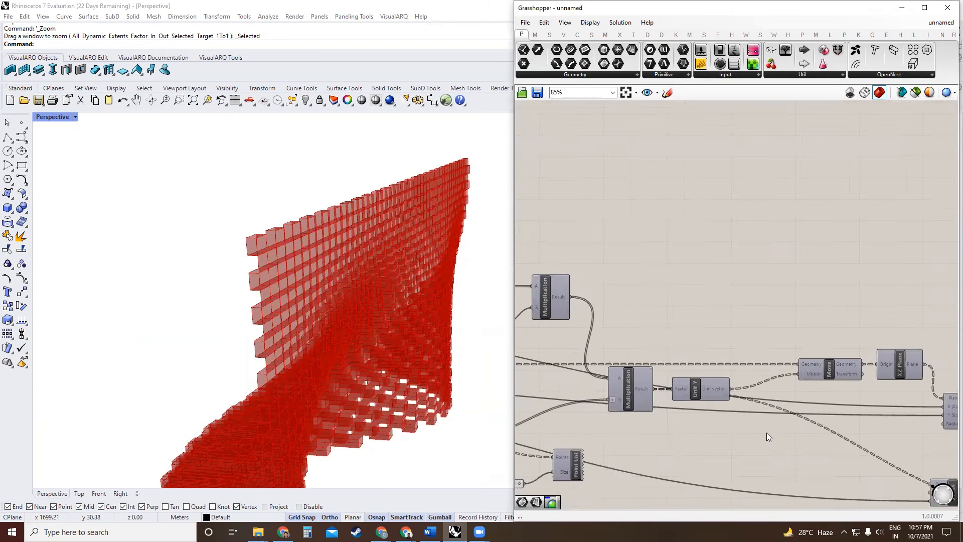
pyautogui.write('neg')
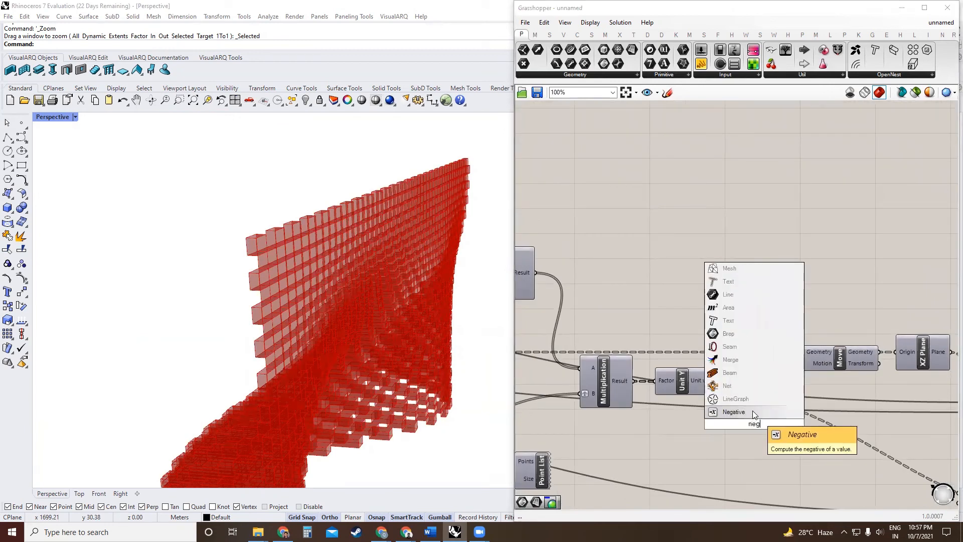
pyautogui.click(733, 411)
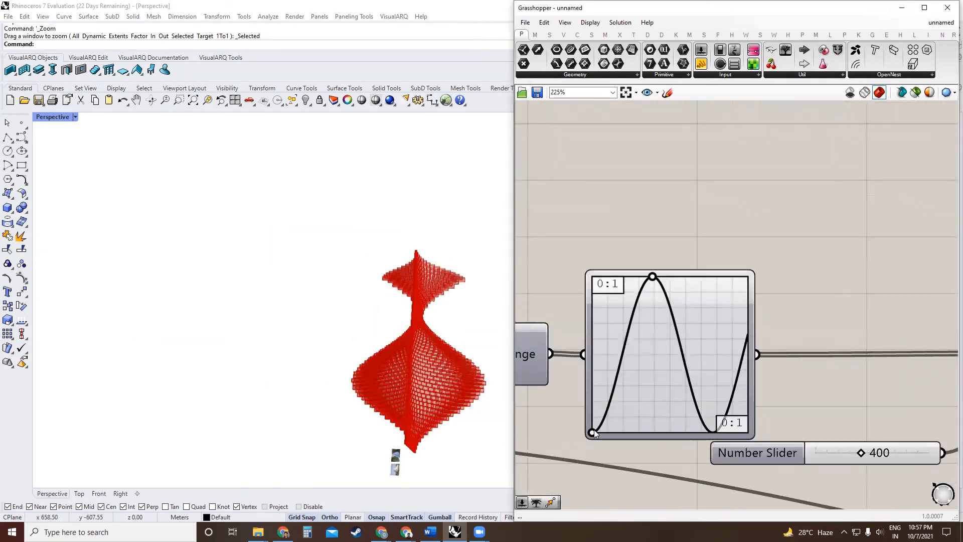
# - Shift the Graph Mapper sine curve's start, trough and peak into an offset wave, twisting the wall asymmetrically
pyautogui.moveTo(592, 431); pyautogui.dragTo(608, 430)
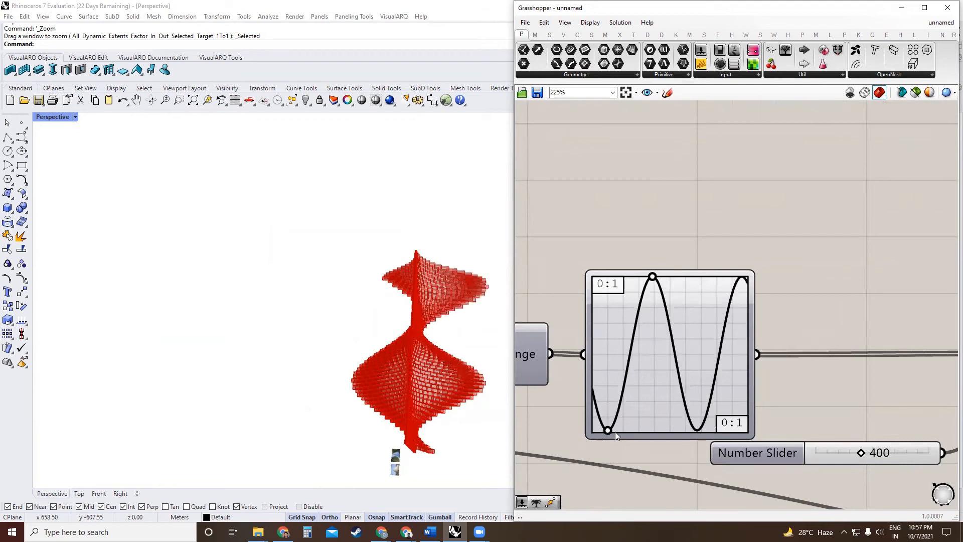
pyautogui.moveTo(607, 429); pyautogui.dragTo(617, 433)
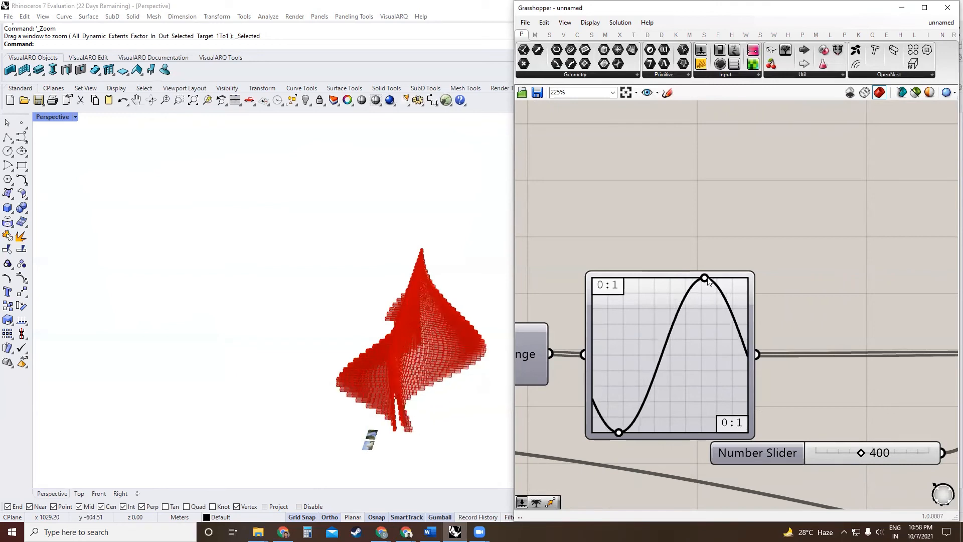
pyautogui.moveTo(705, 278); pyautogui.dragTo(618, 431)
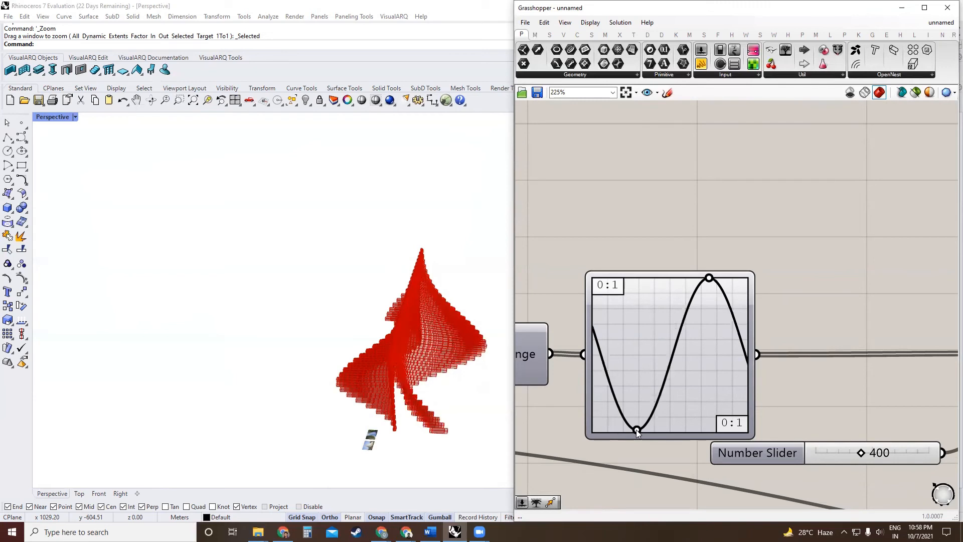
pyautogui.moveTo(636, 431); pyautogui.dragTo(645, 431)
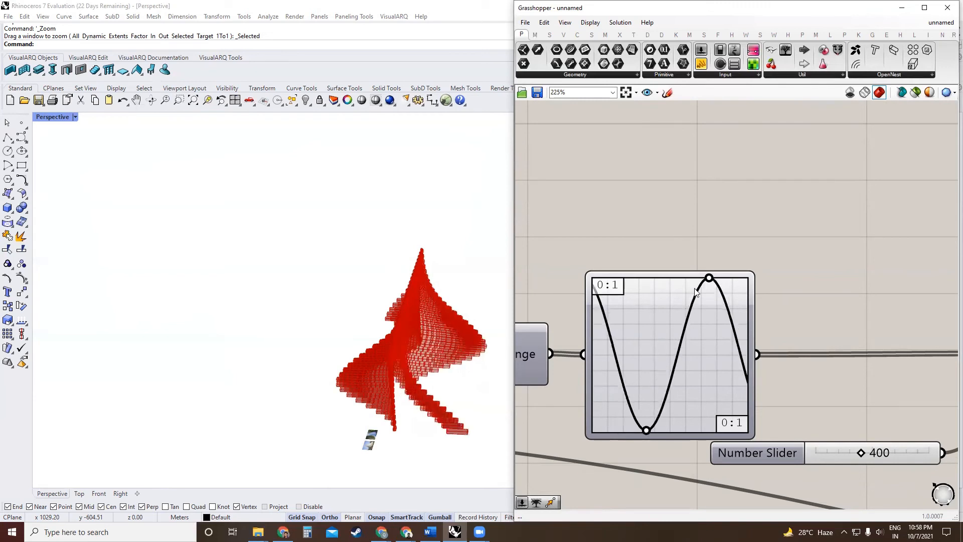